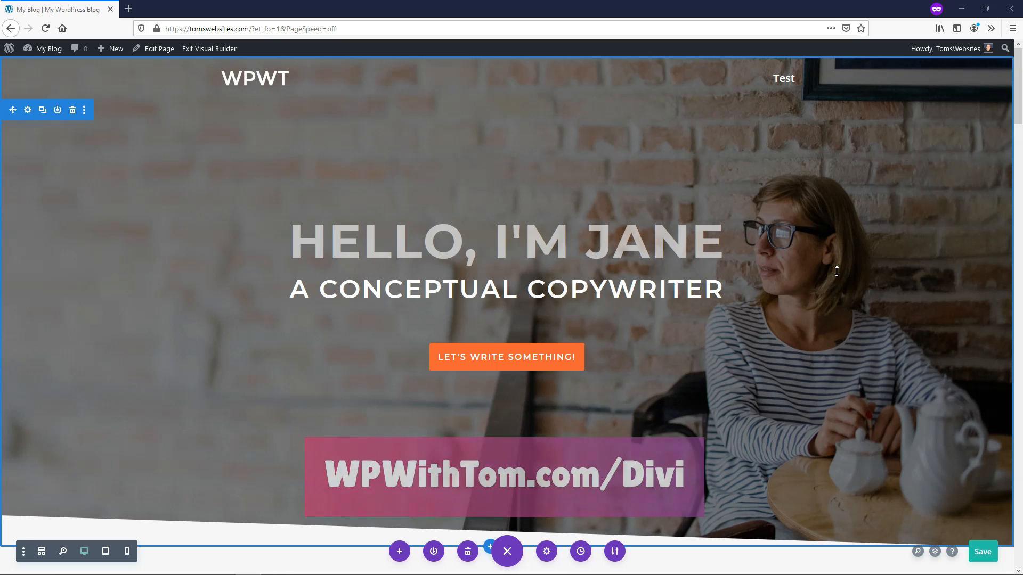
- Scroll down past the testimonials section to the footer of the landing page
scroll(down, 3)
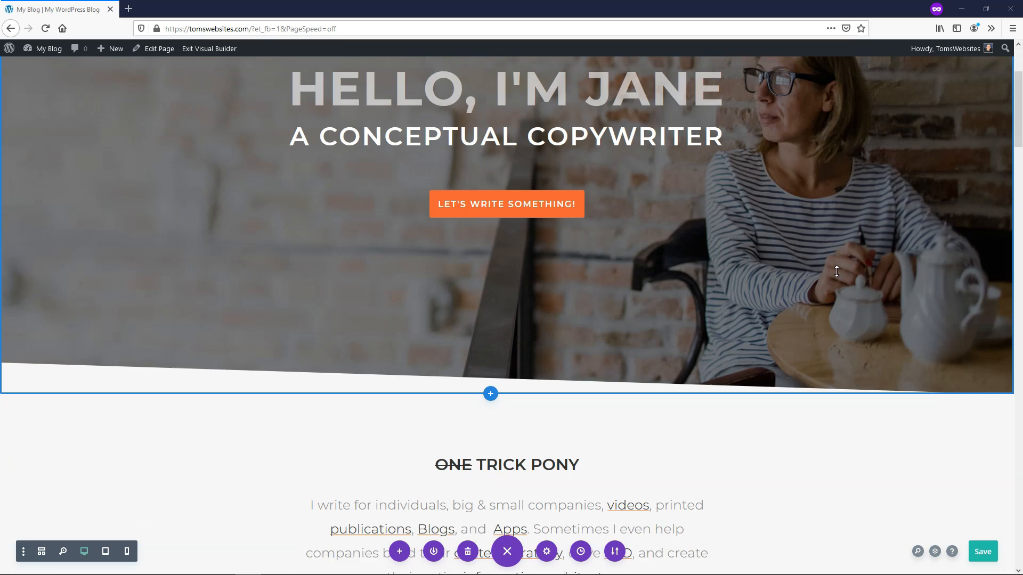
scroll(down, 3)
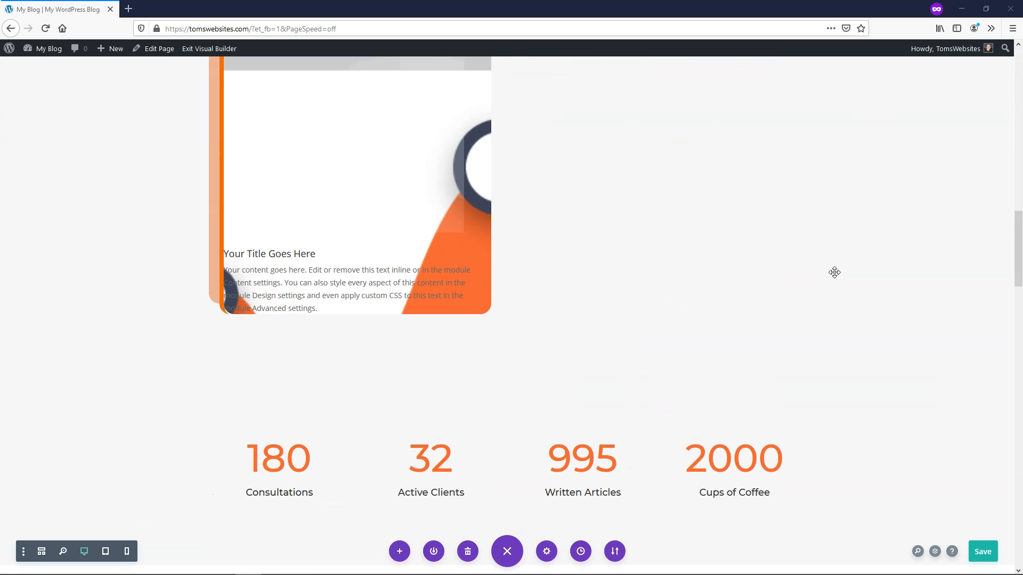
scroll(down, 3)
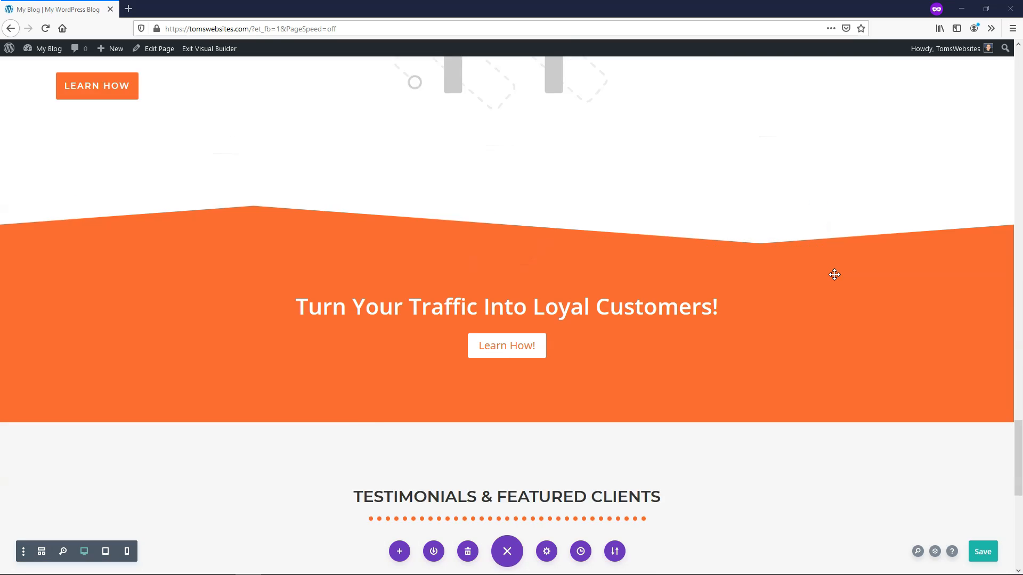
scroll(down, 3)
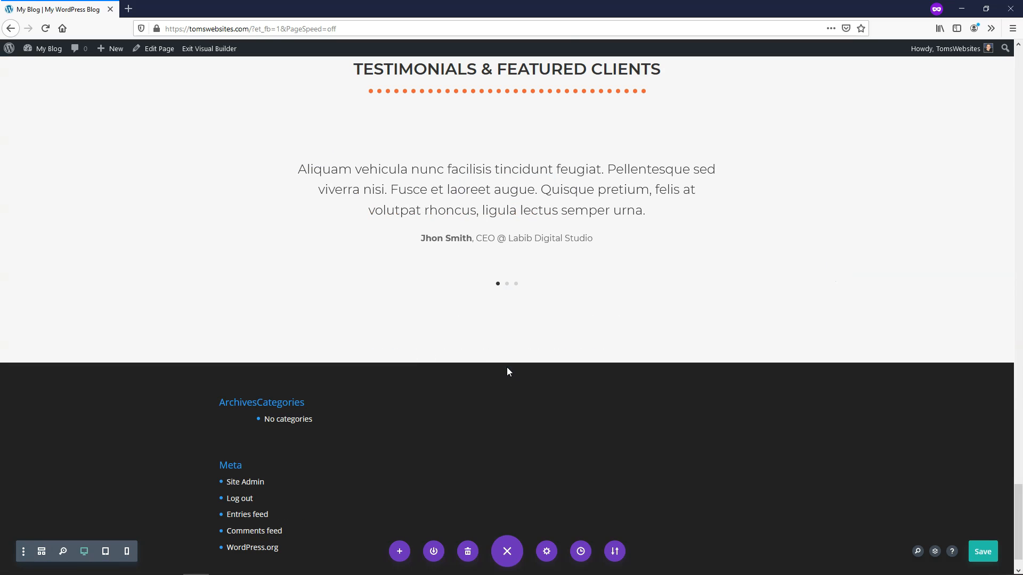
- Add a regular two-column section after the testimonials and search the module list for 'image'
click(506, 362)
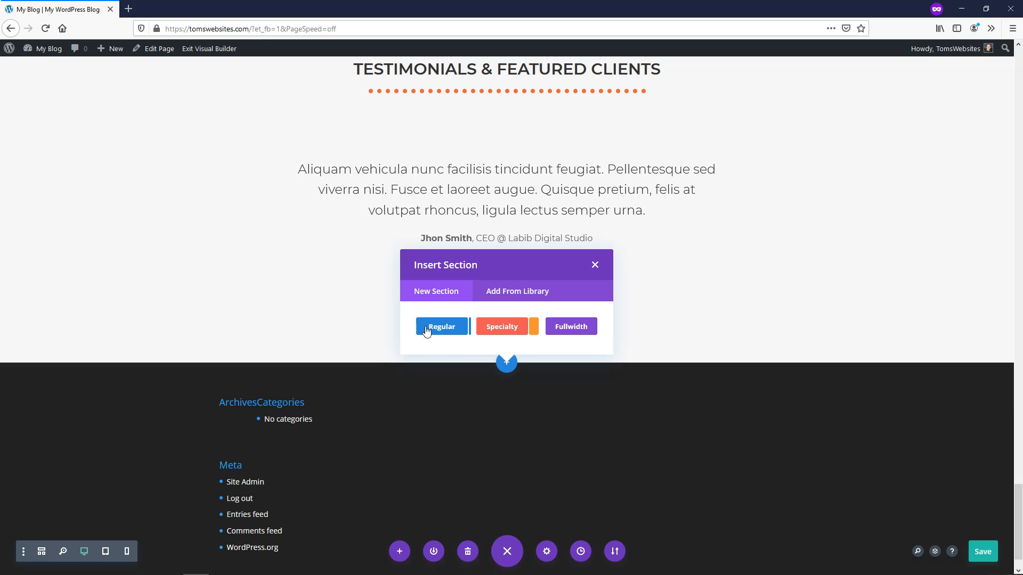
mouse_move(508, 367)
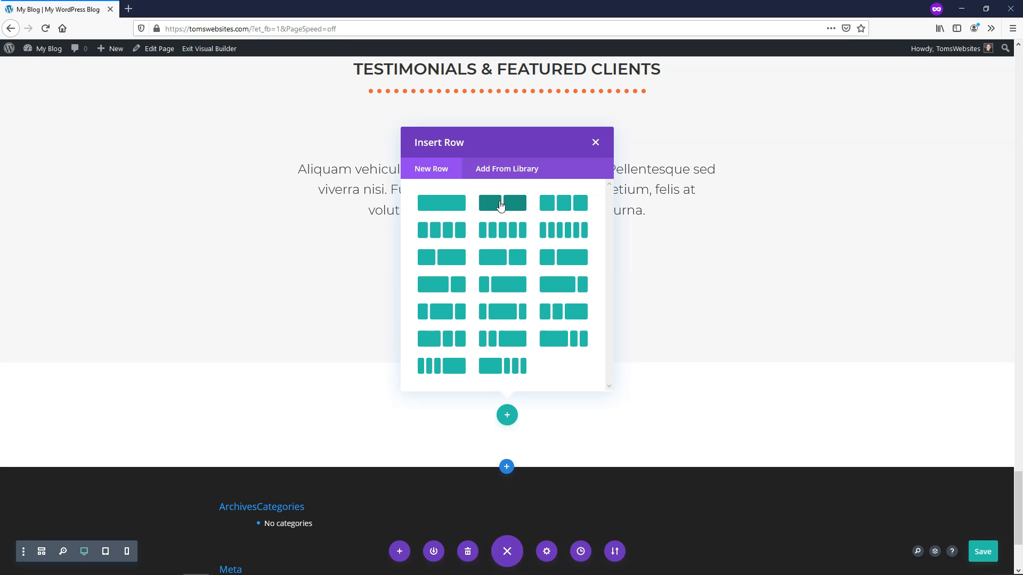
click(594, 141)
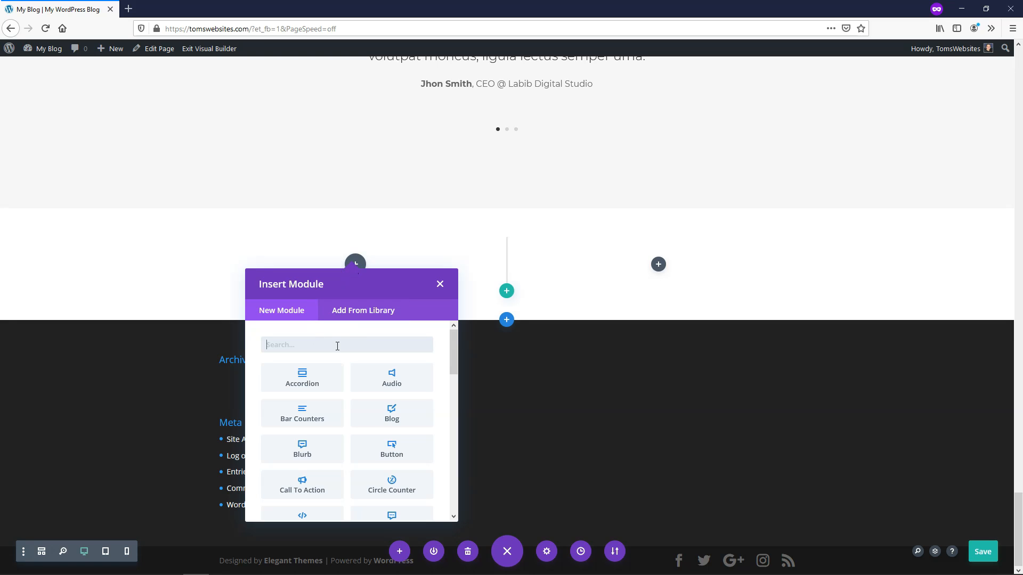
text(image)
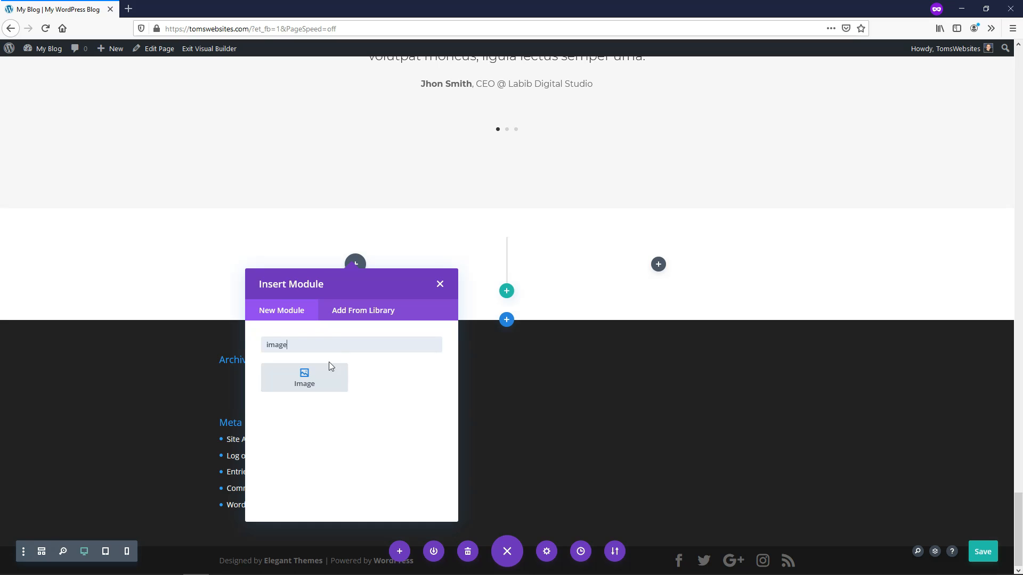
- Insert an Image module into the left column of the new row
click(304, 377)
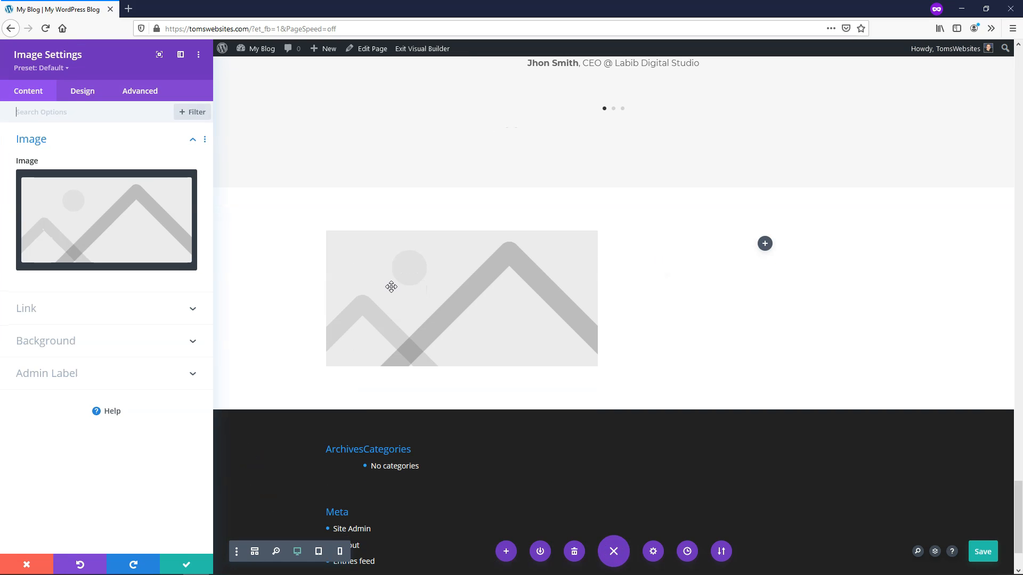
mouse_move(392, 287)
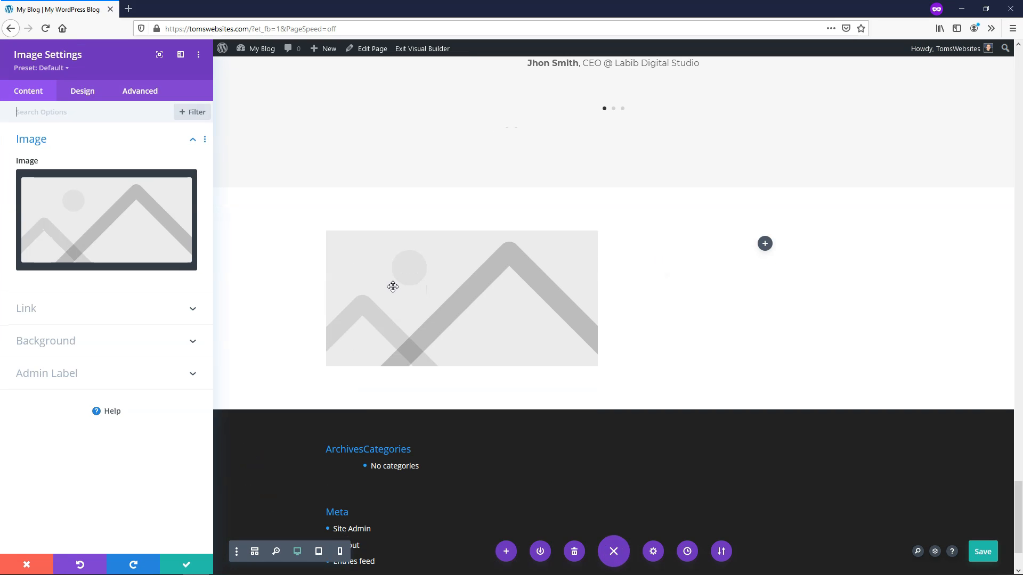
mouse_move(407, 300)
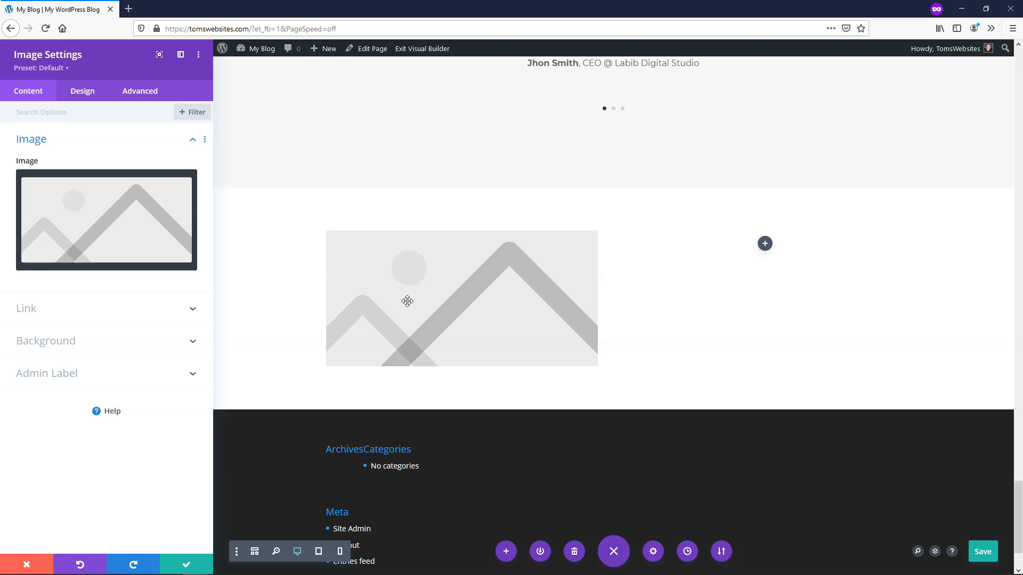
mouse_move(144, 242)
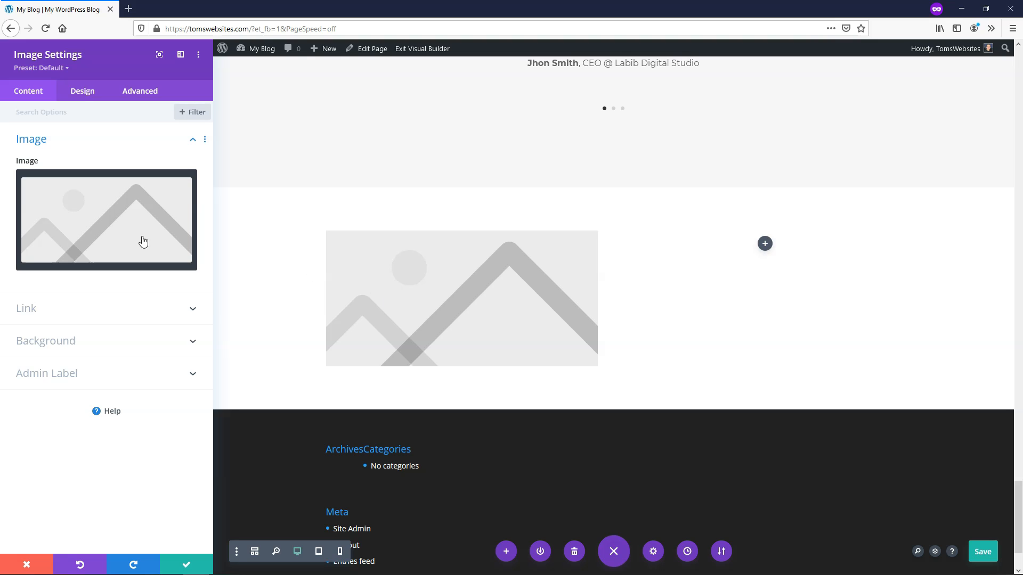
- Set the image module to the Firefox logo from the Media Library
click(107, 220)
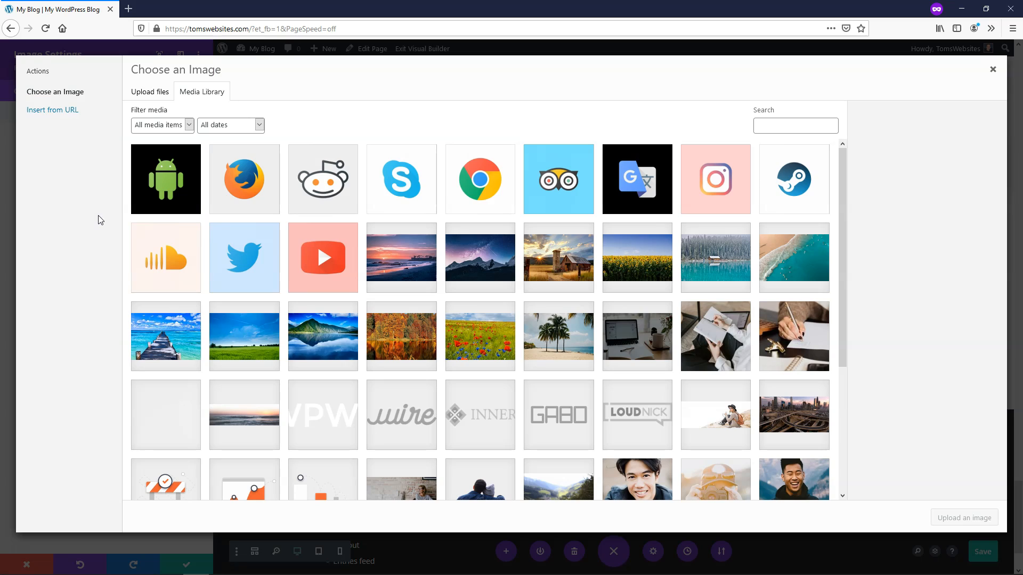
mouse_move(172, 201)
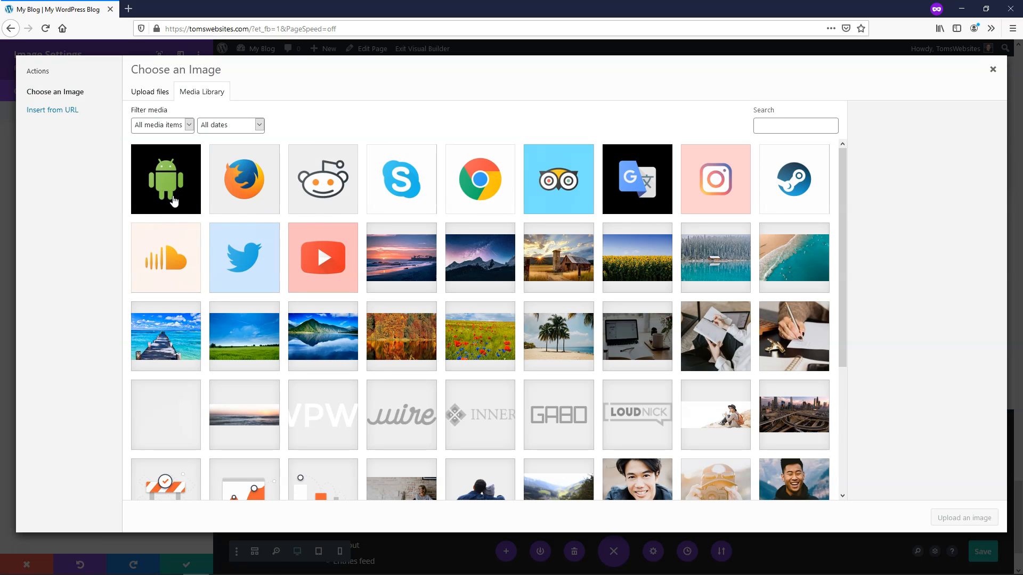
click(243, 179)
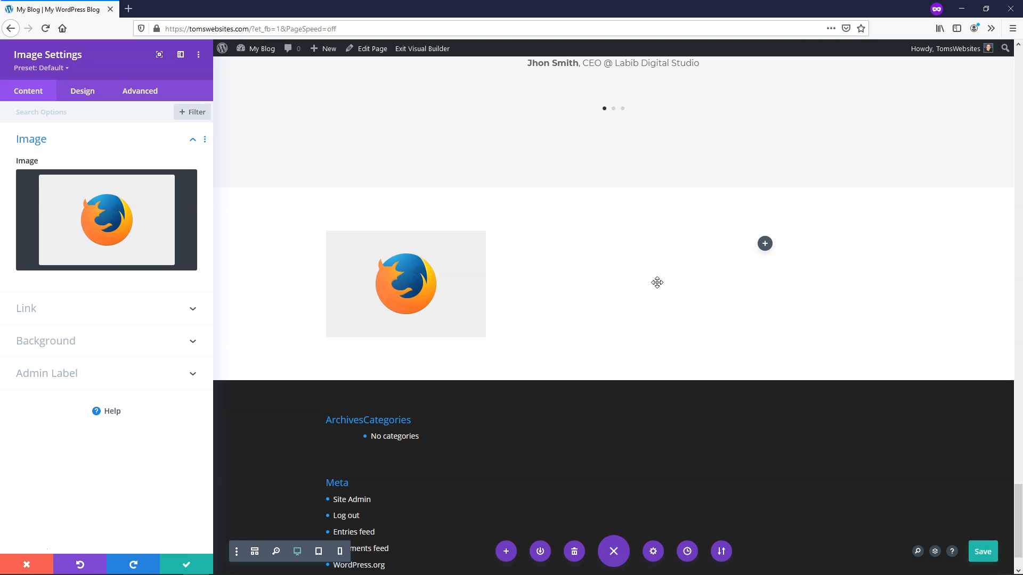
mouse_move(83, 292)
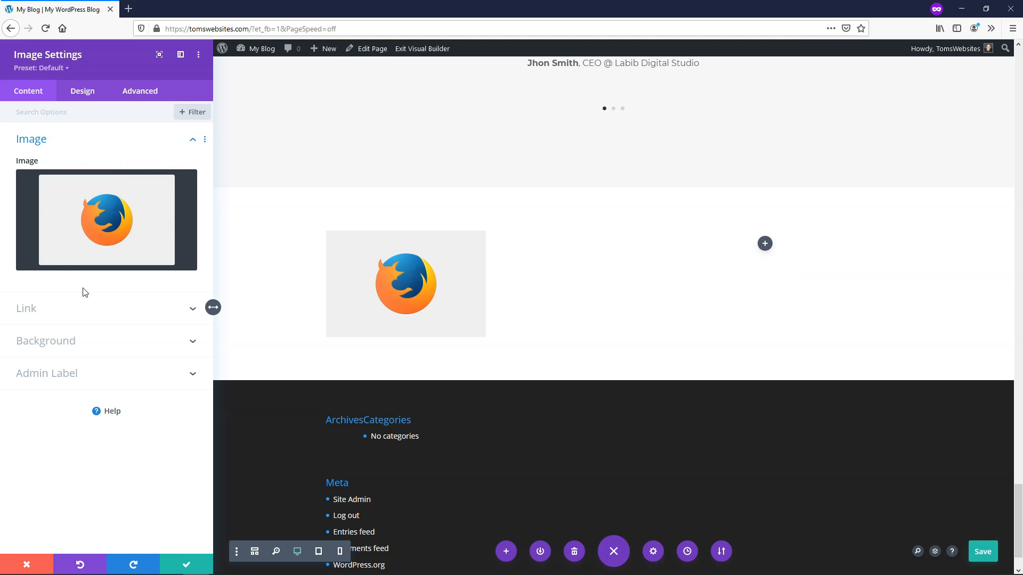
mouse_move(374, 272)
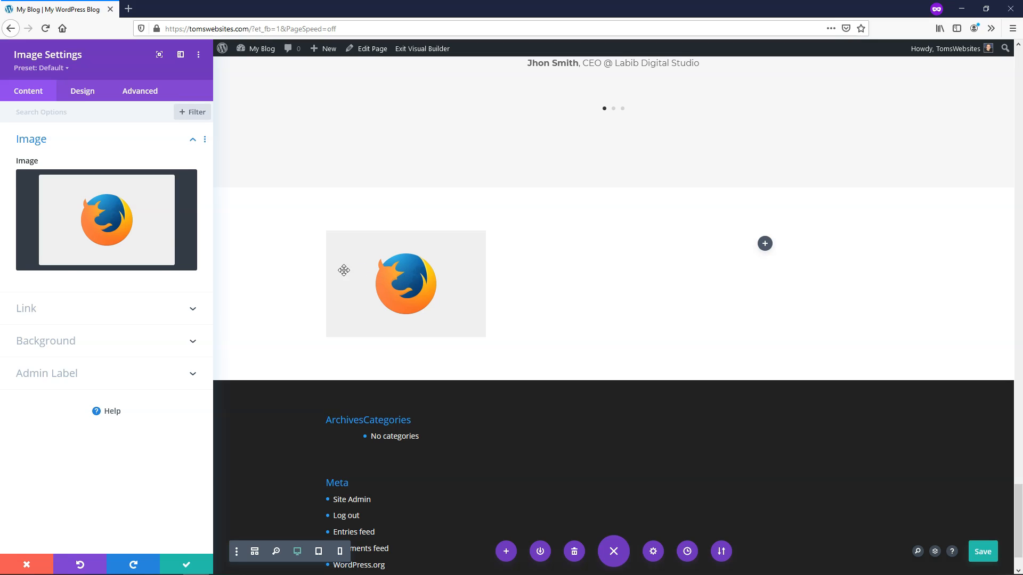
mouse_move(85, 304)
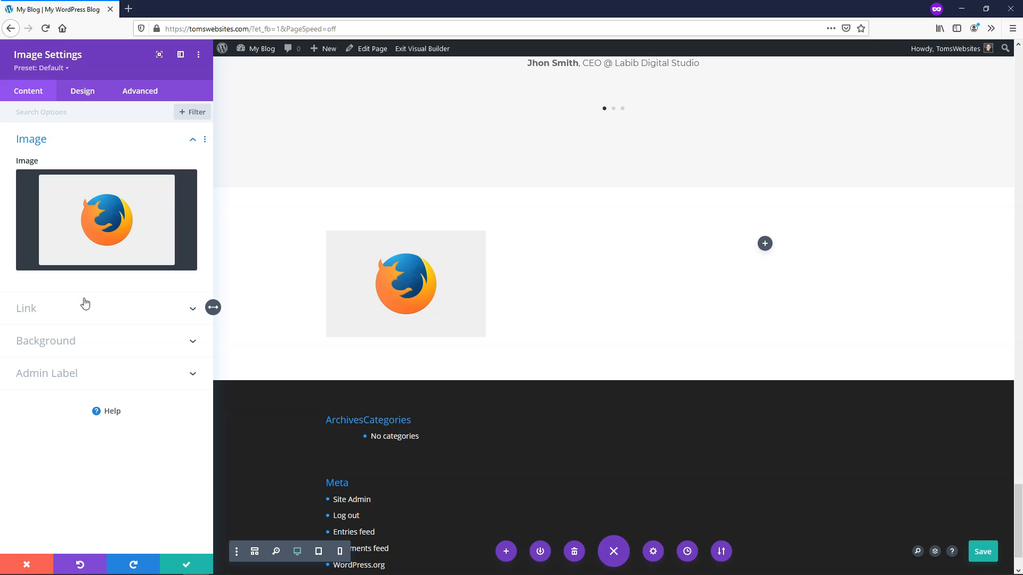
mouse_move(397, 306)
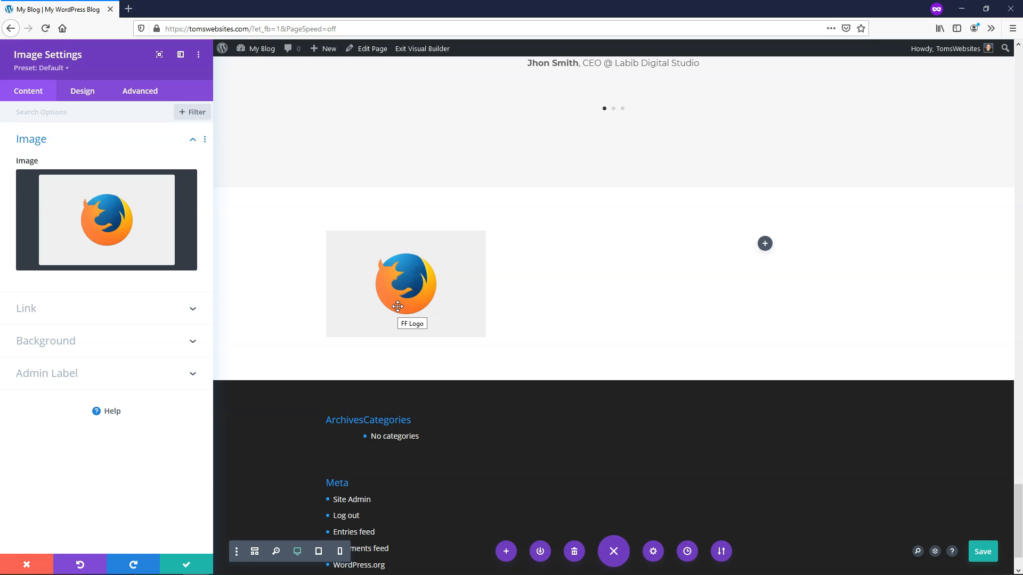
mouse_move(92, 248)
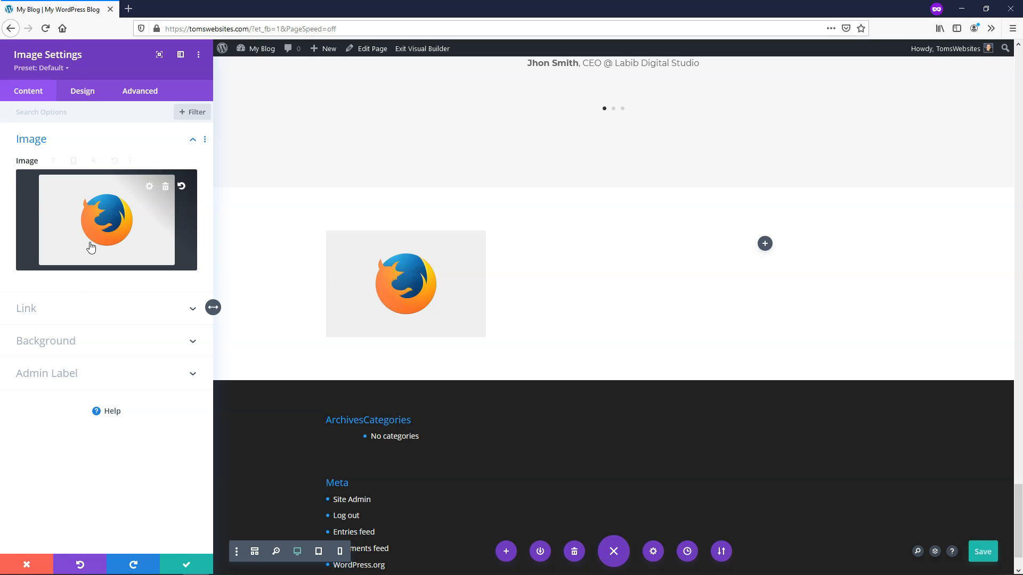
mouse_move(80, 361)
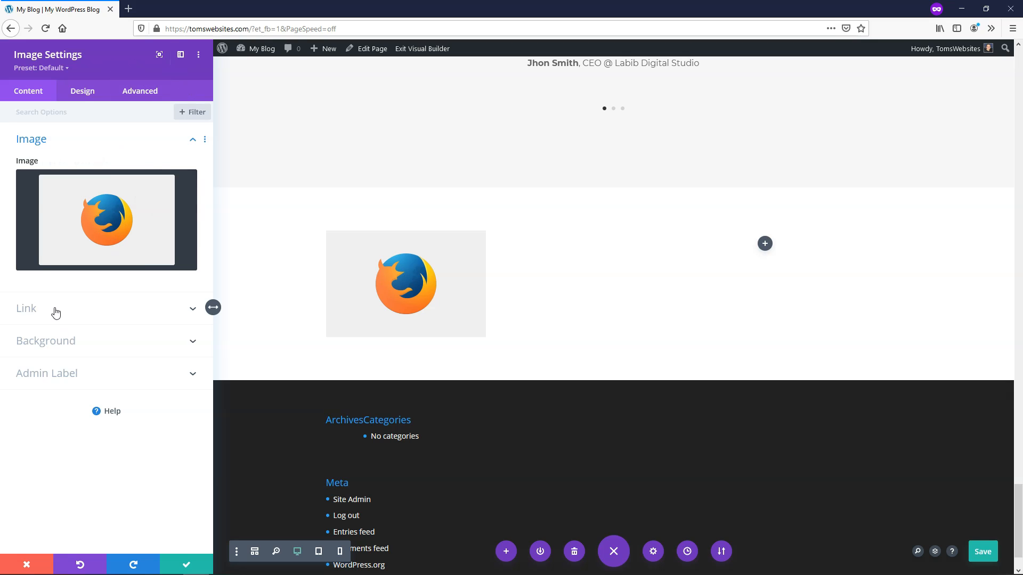
- In the Link options, keep lightbox off and the link target 'In The Same Window'
click(26, 307)
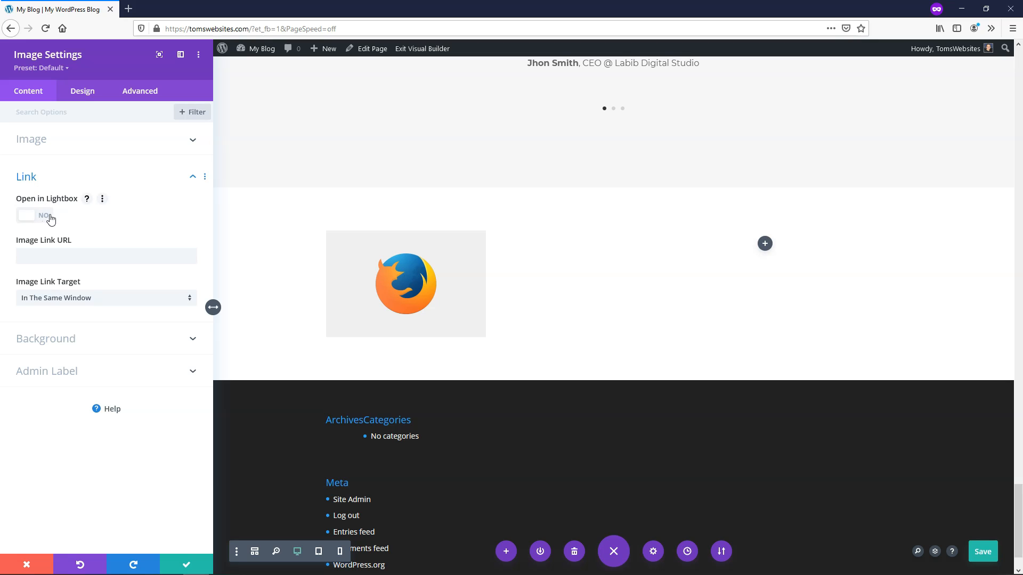
mouse_move(86, 203)
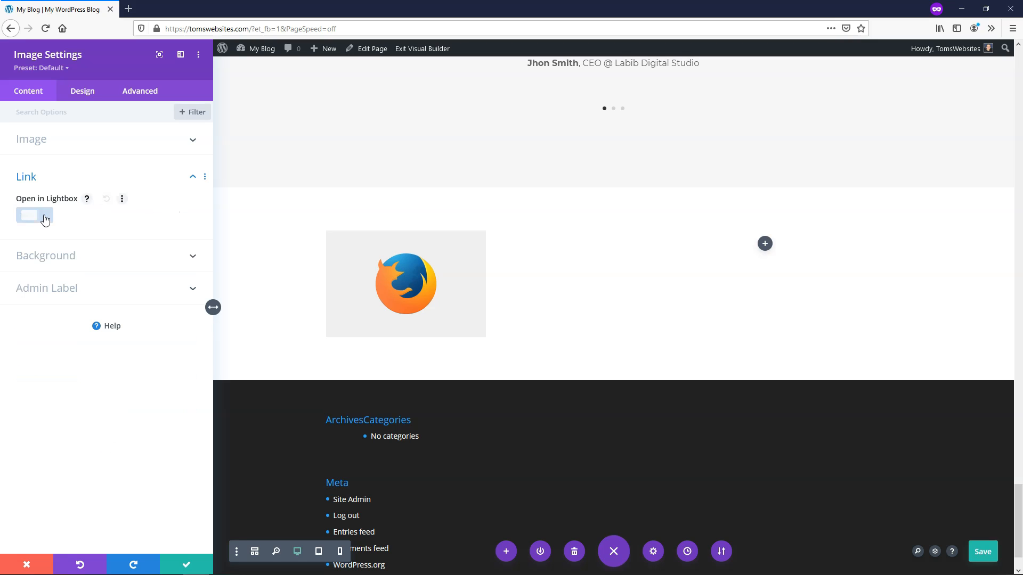
click(34, 215)
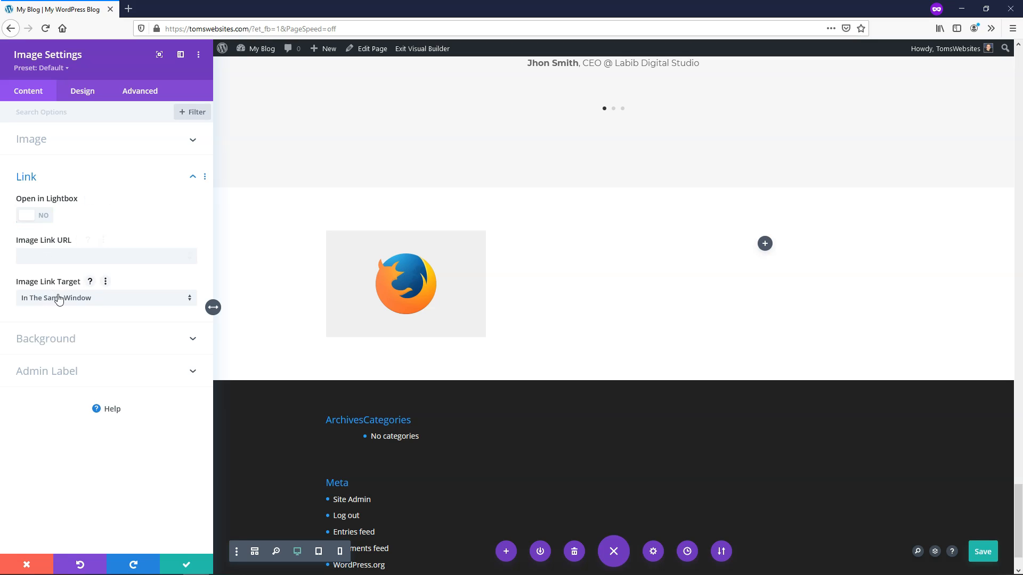
click(105, 297)
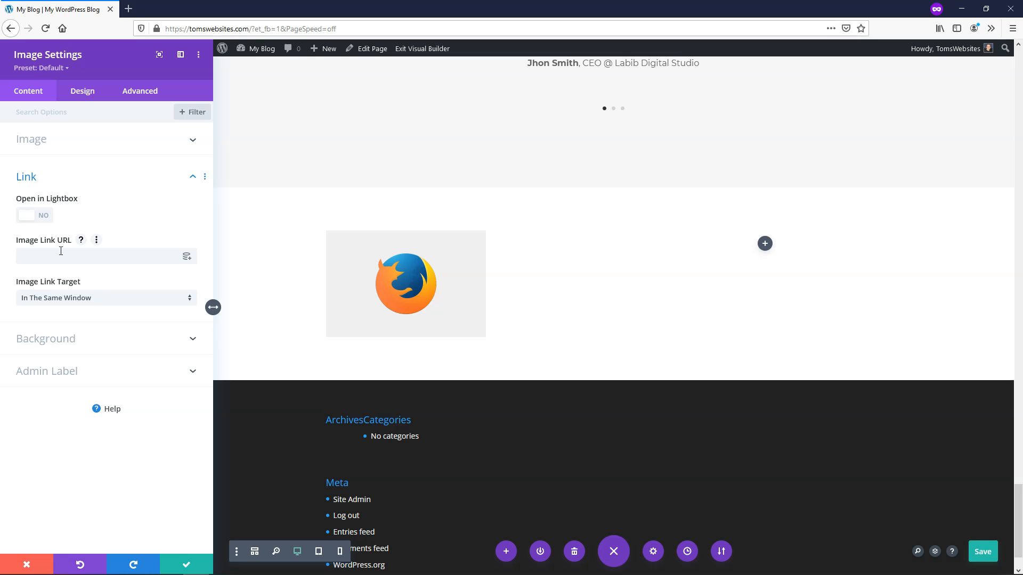
click(106, 298)
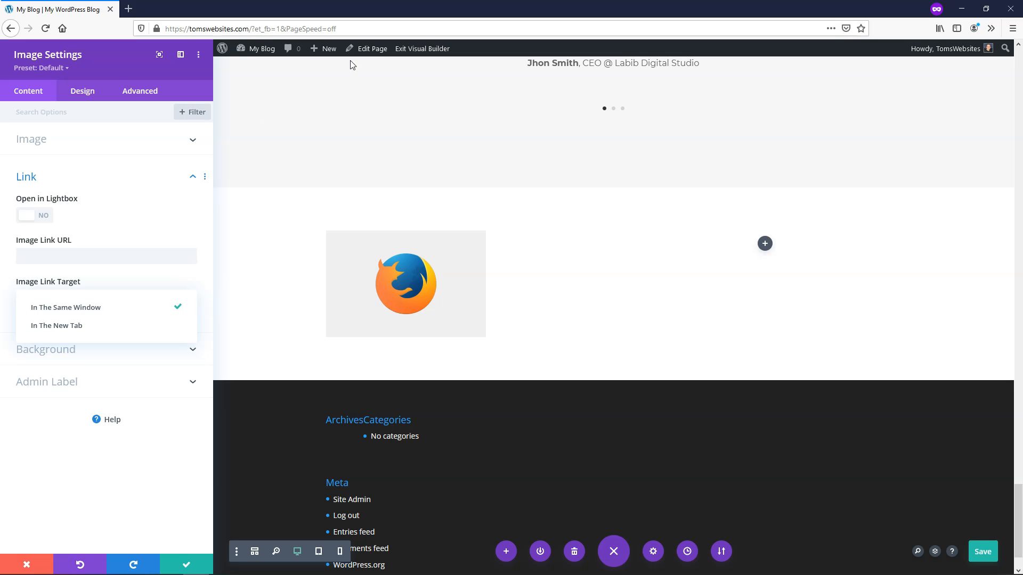
mouse_move(128, 9)
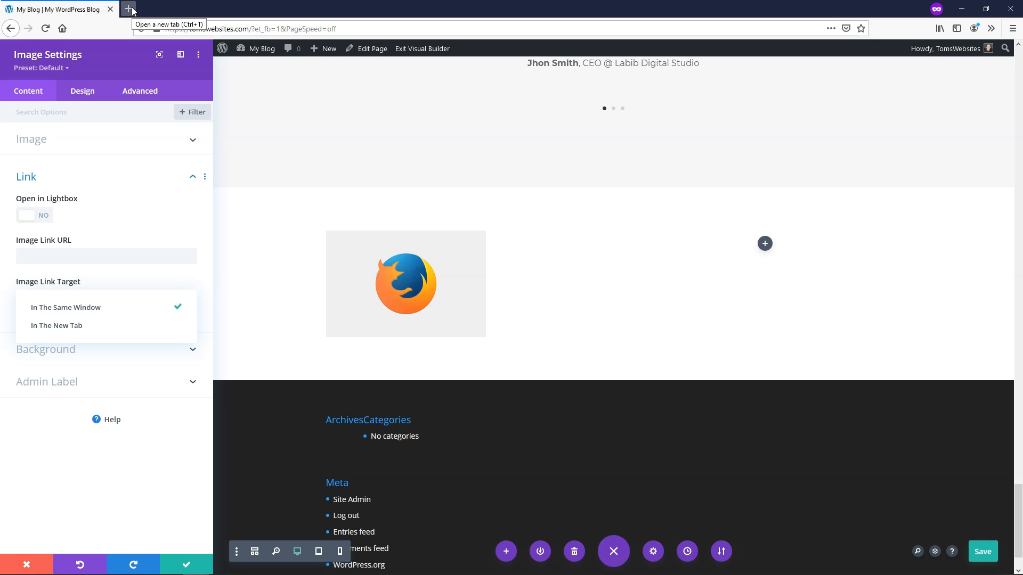
mouse_move(424, 297)
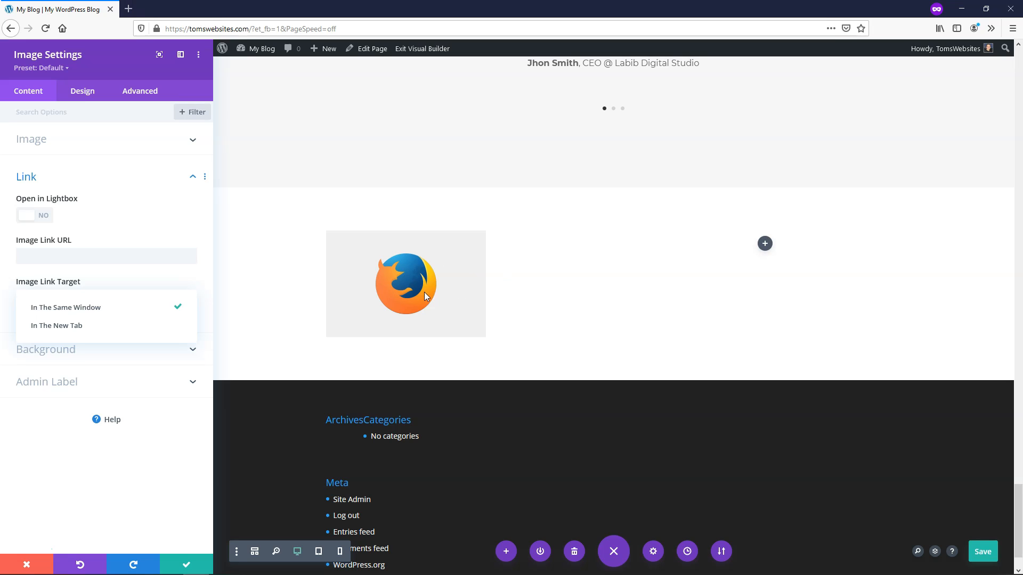
click(65, 307)
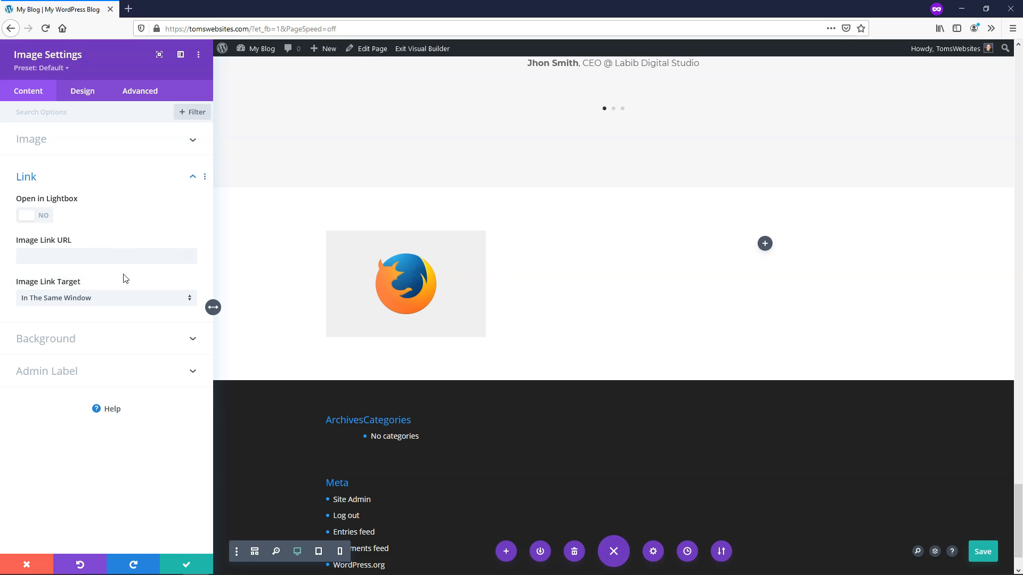
- In Design > Alignment, try another alignment, reset it, then align the Firefox image left
click(82, 91)
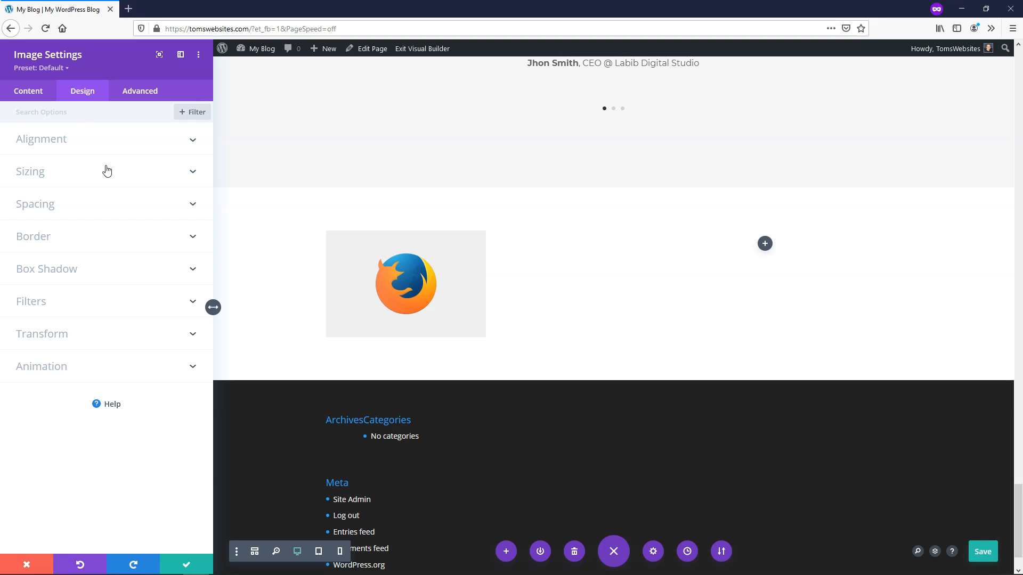
click(41, 139)
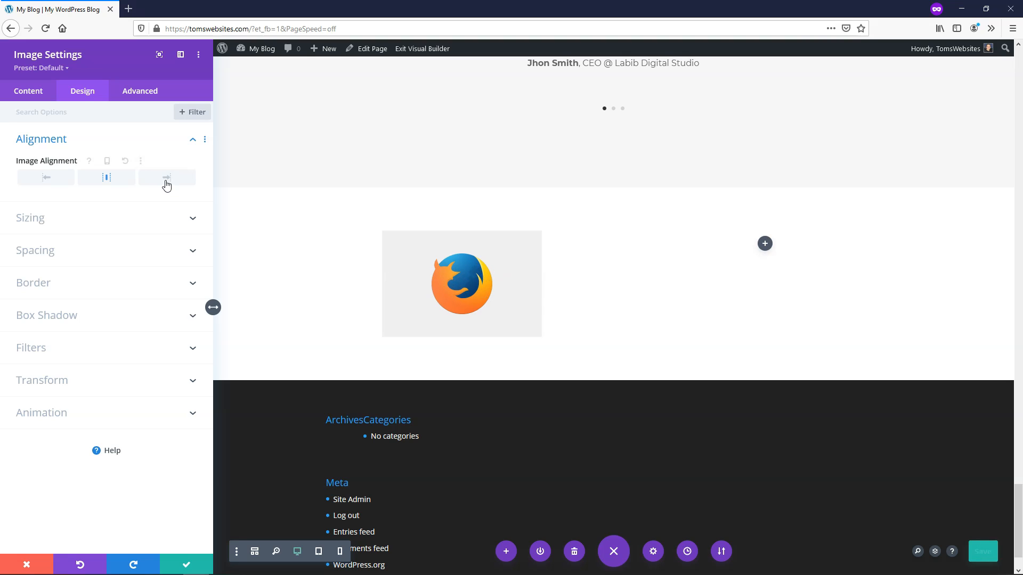
click(167, 176)
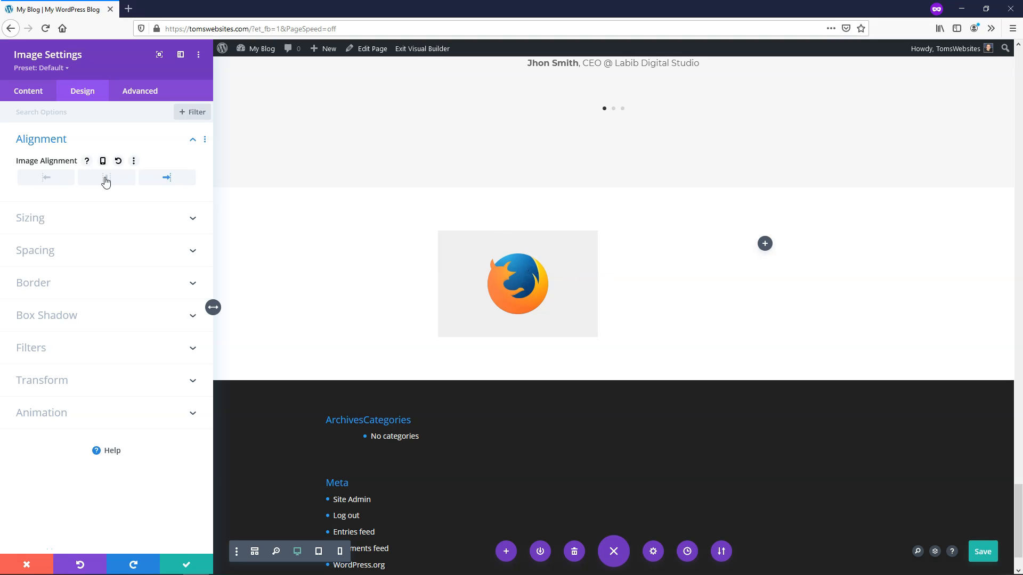
click(106, 178)
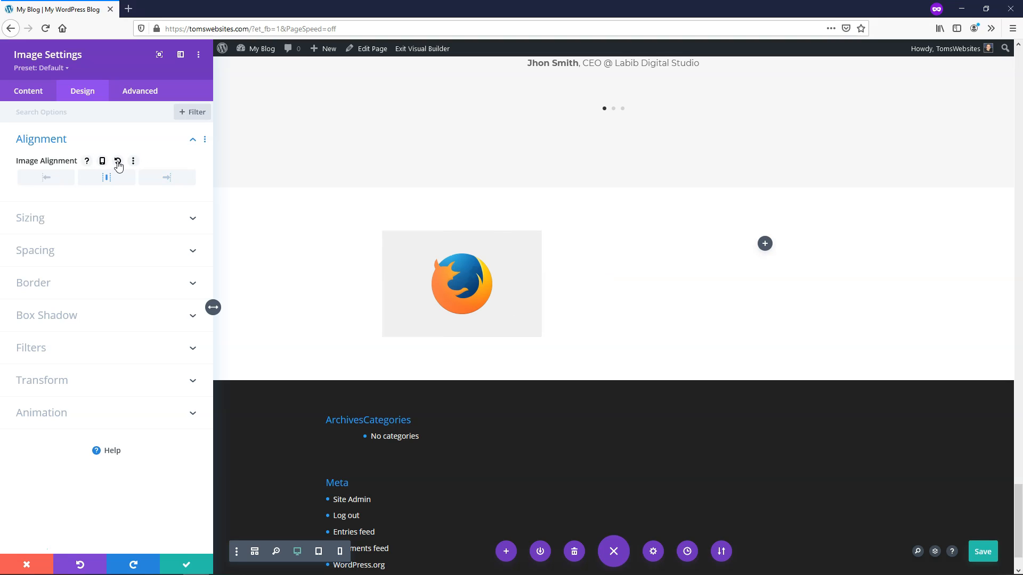
click(45, 177)
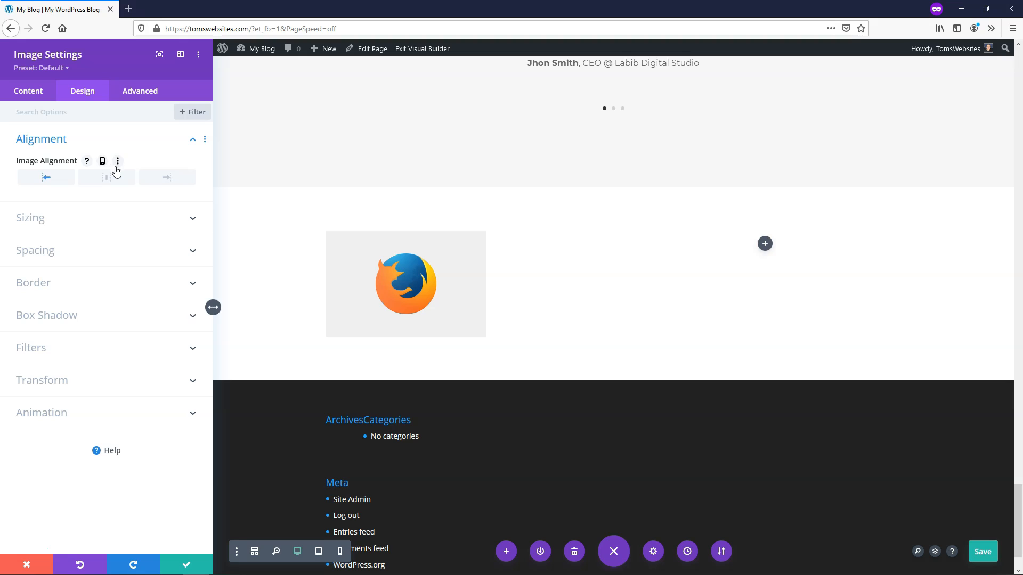
mouse_move(109, 193)
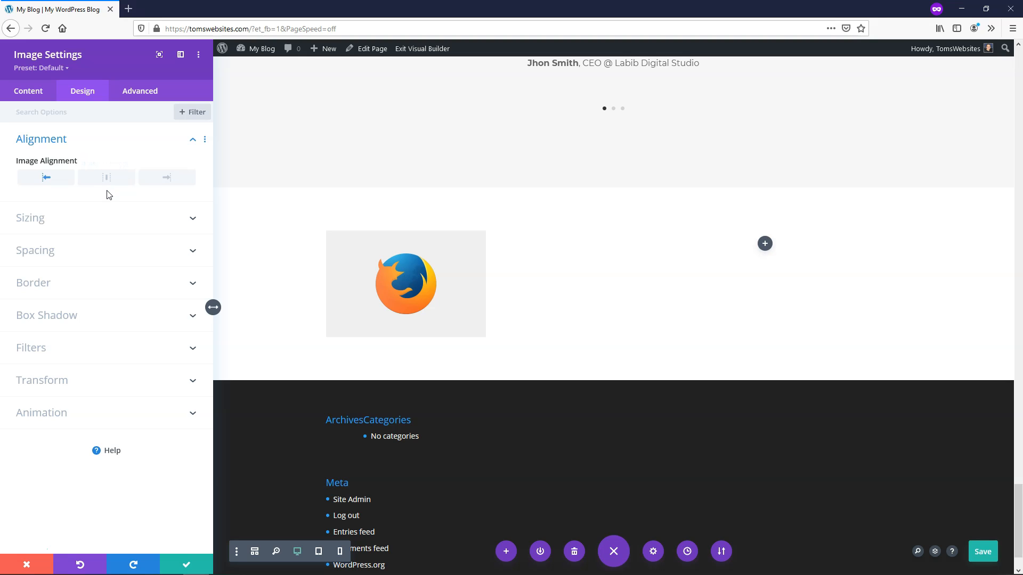
mouse_move(95, 225)
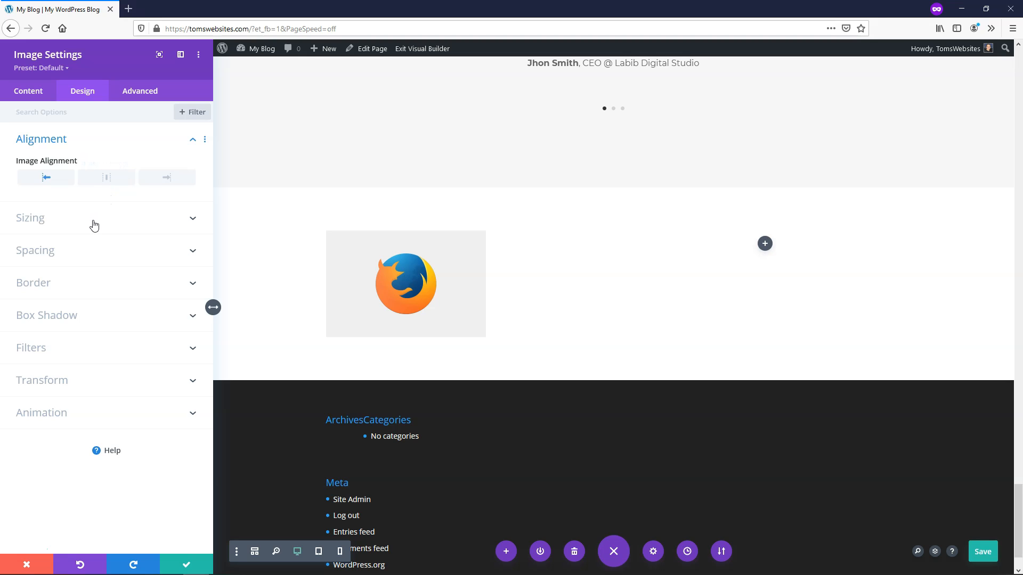
mouse_move(88, 287)
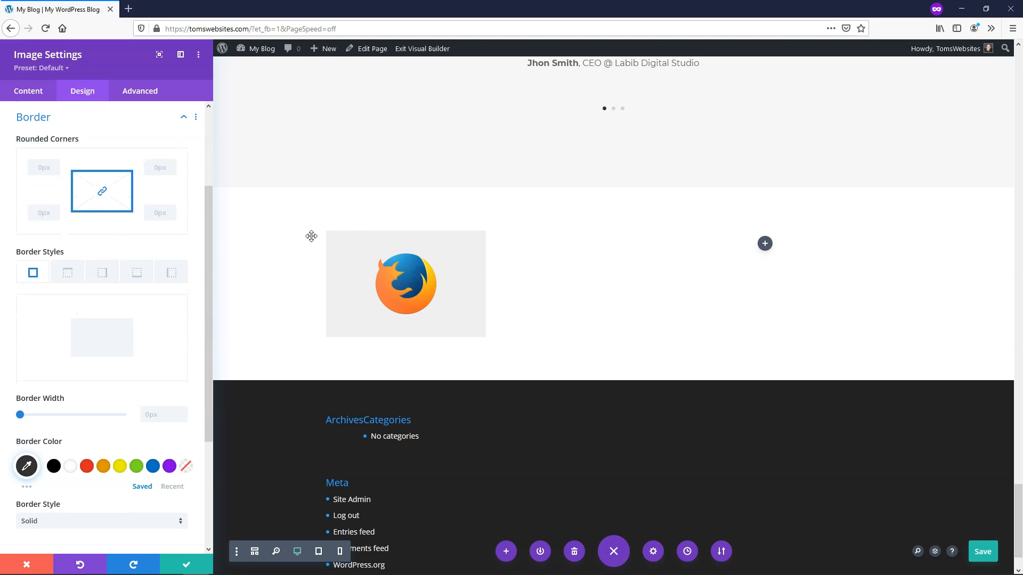
mouse_move(361, 248)
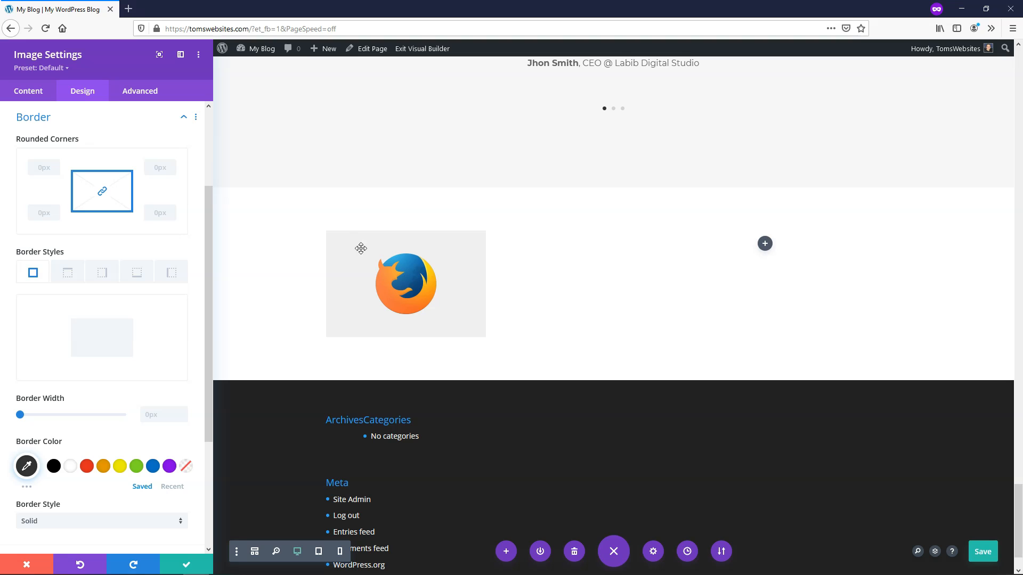
mouse_move(338, 331)
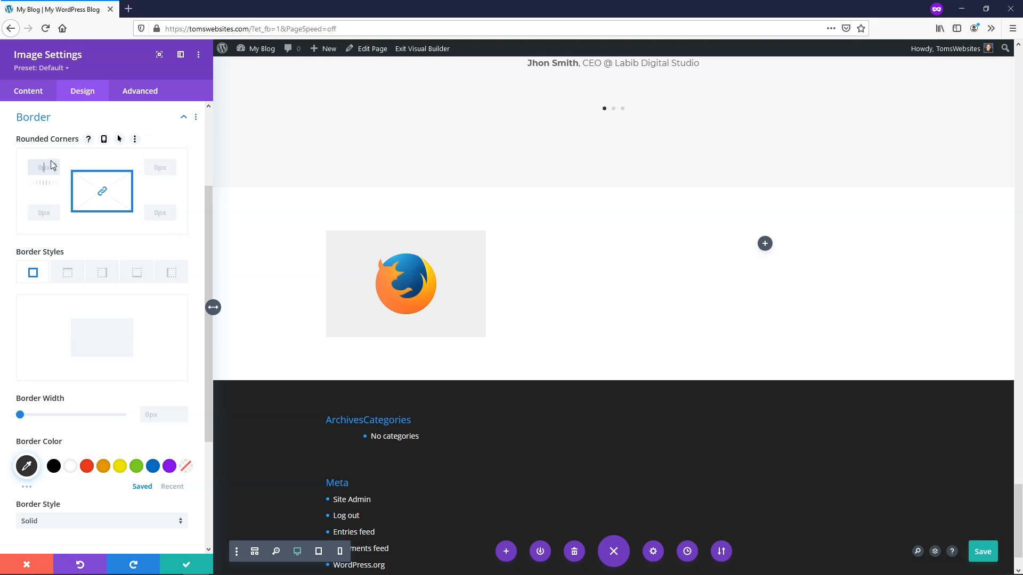
- Round the corners to 30px, then square off the right-side corners to 0px
text(30)
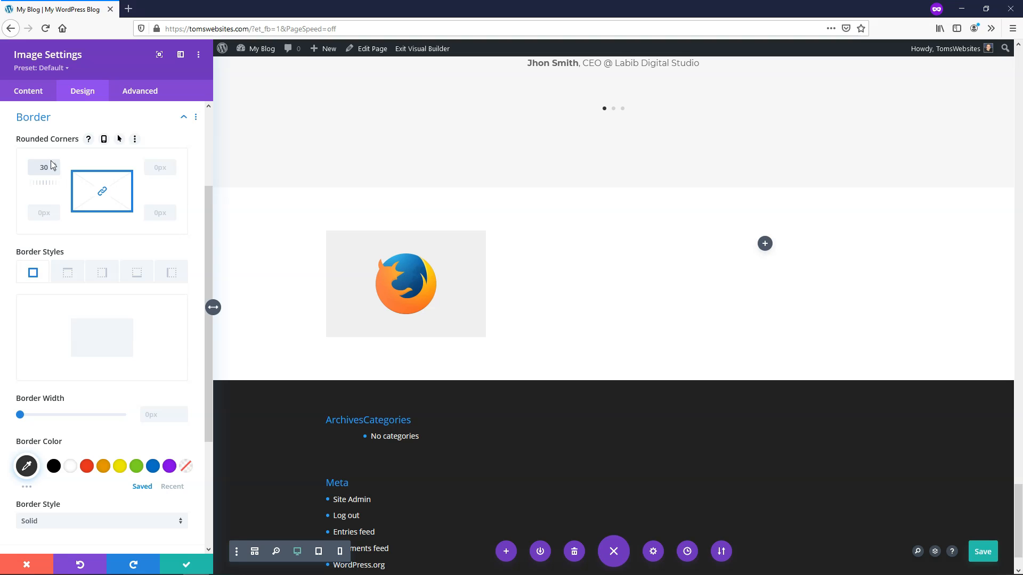
text(30)
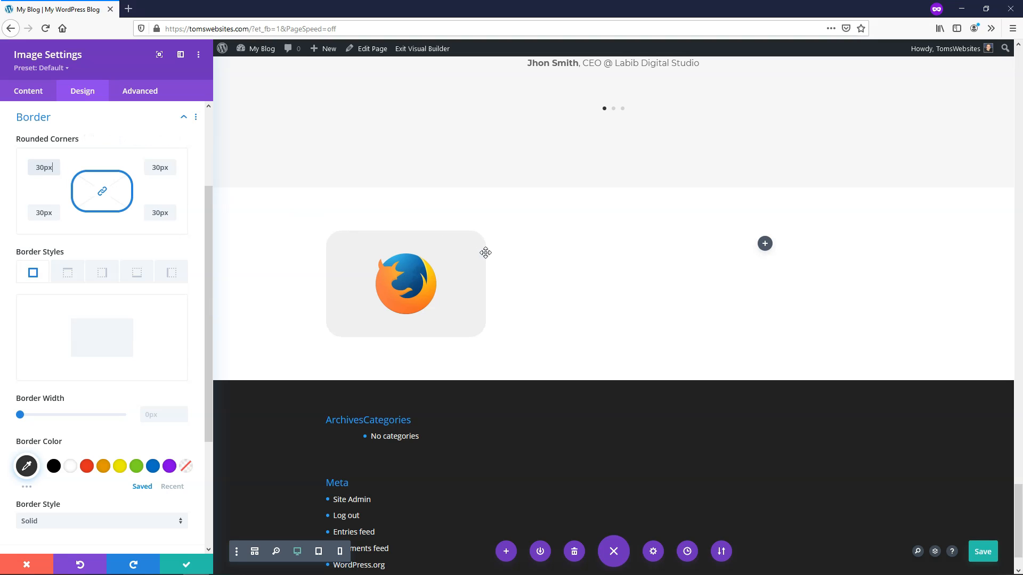
mouse_move(482, 326)
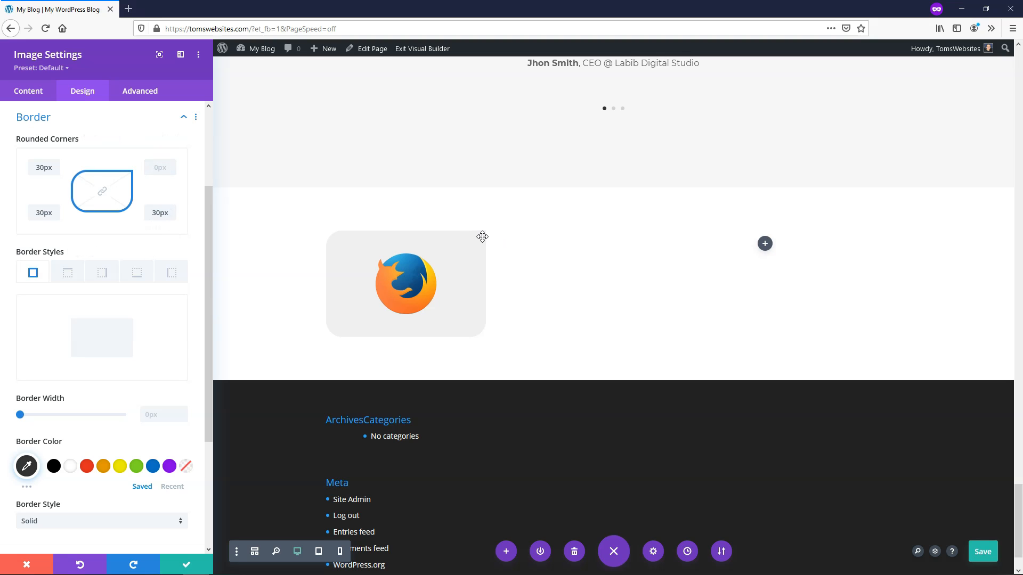
mouse_move(460, 236)
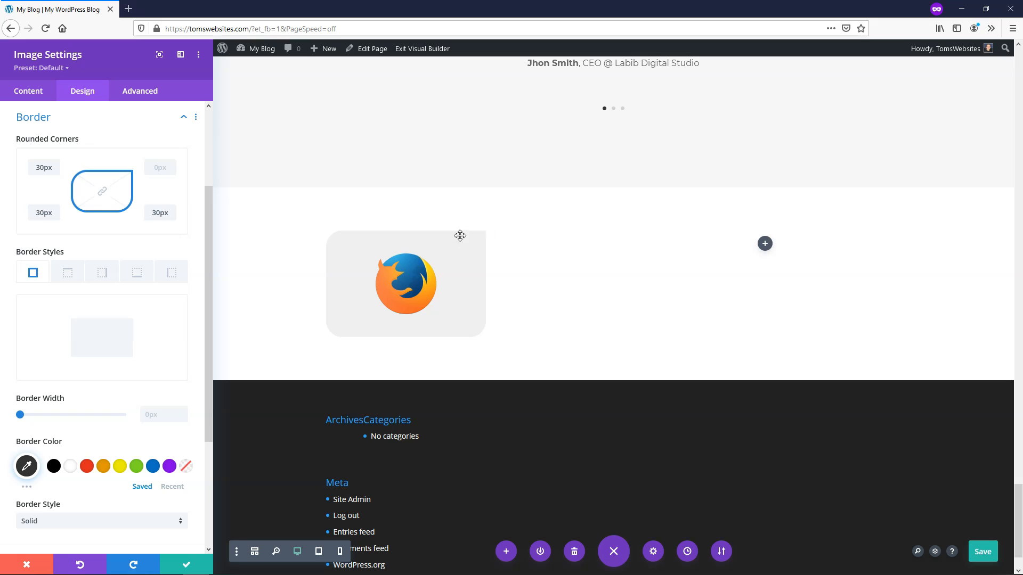
mouse_move(485, 240)
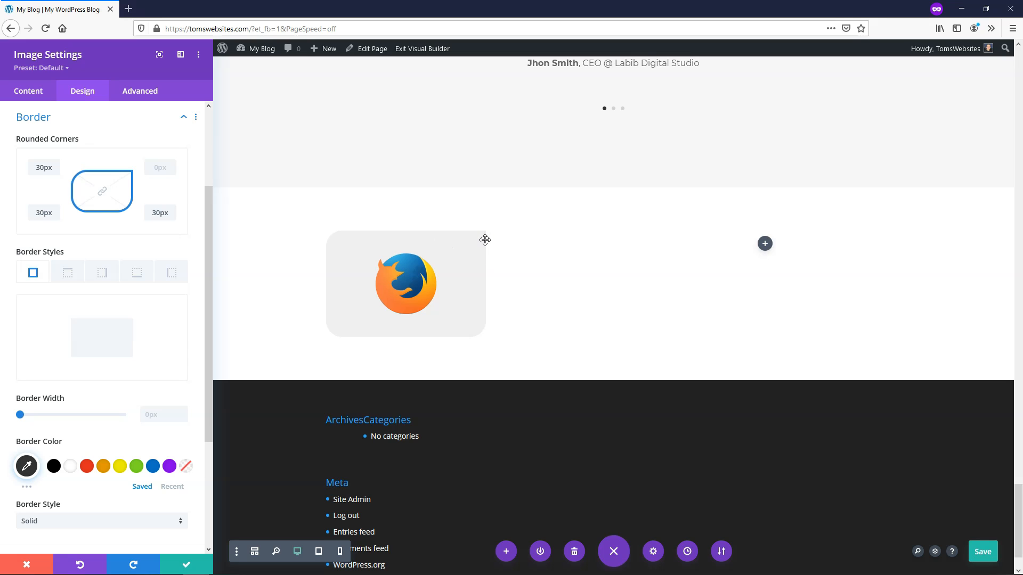
mouse_move(478, 338)
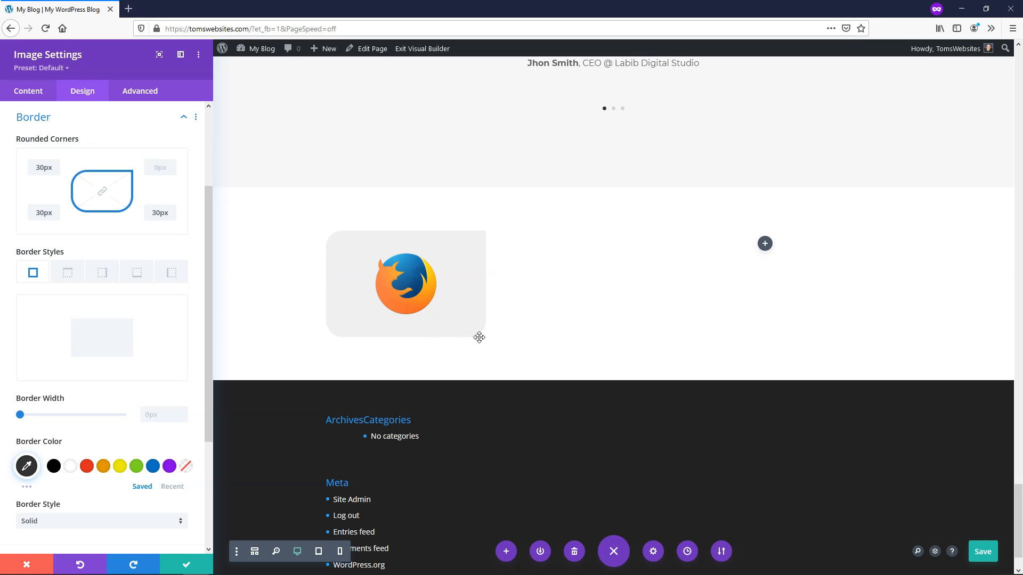
click(157, 212)
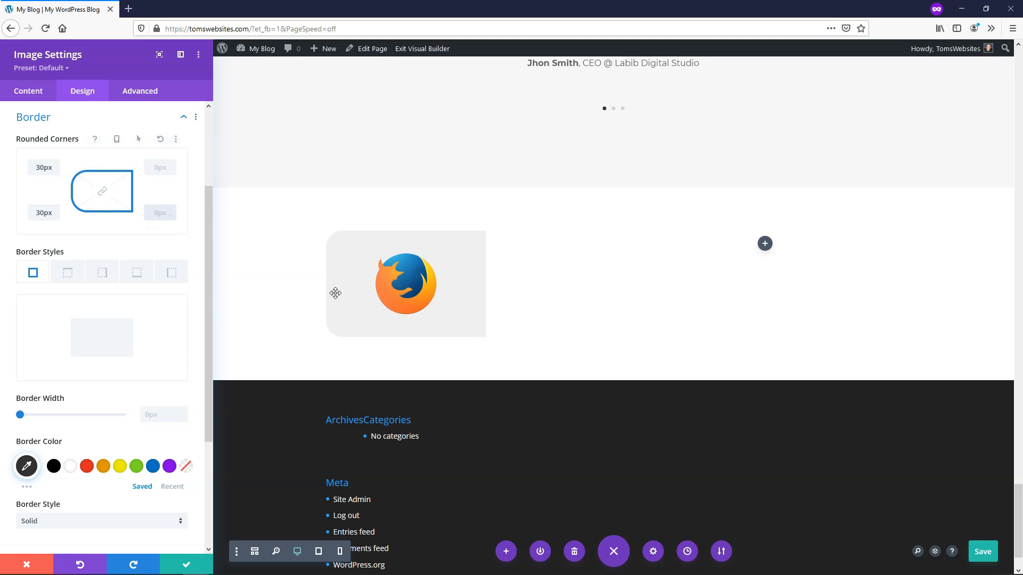
mouse_move(490, 280)
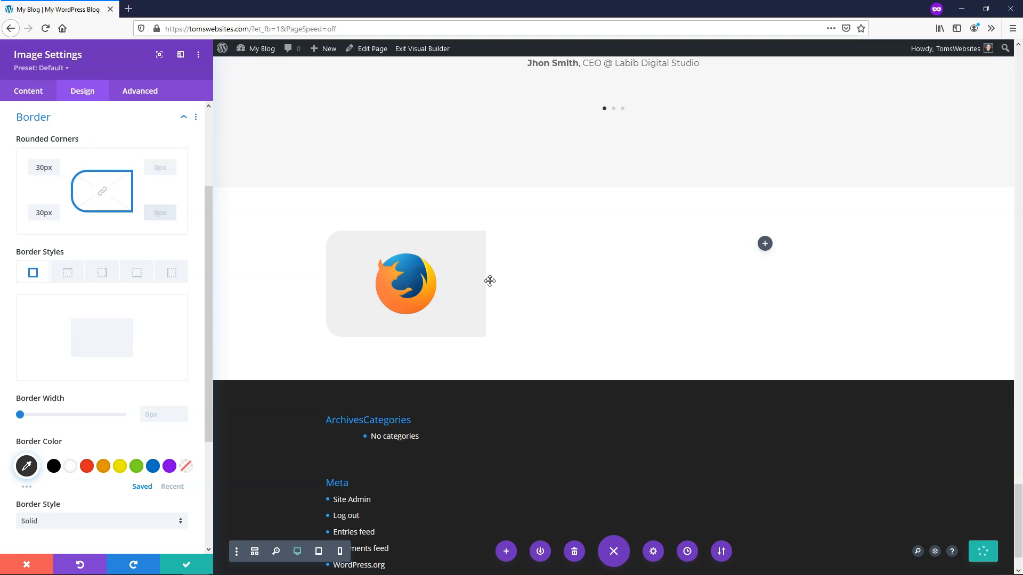
mouse_move(446, 245)
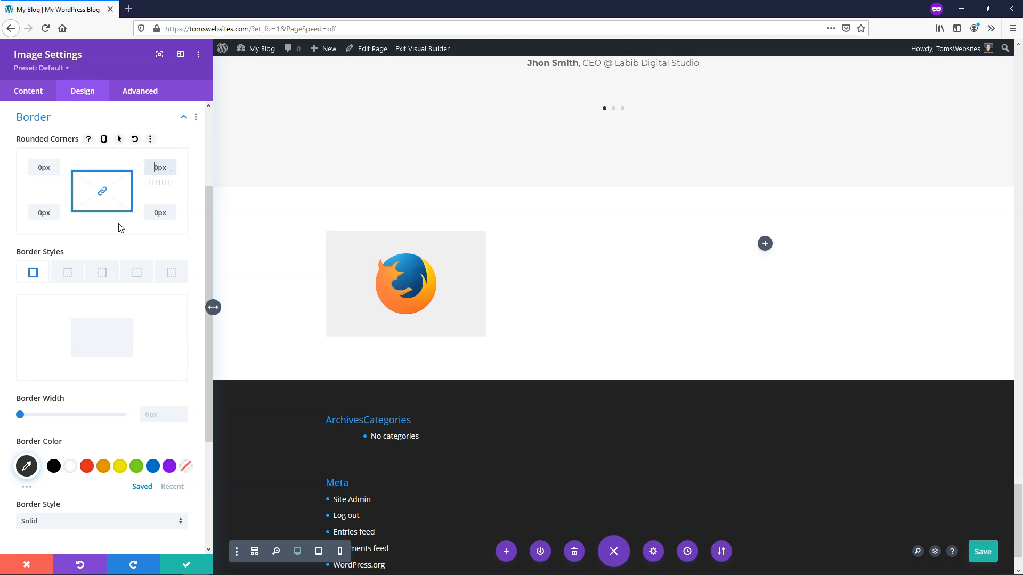
mouse_move(11, 200)
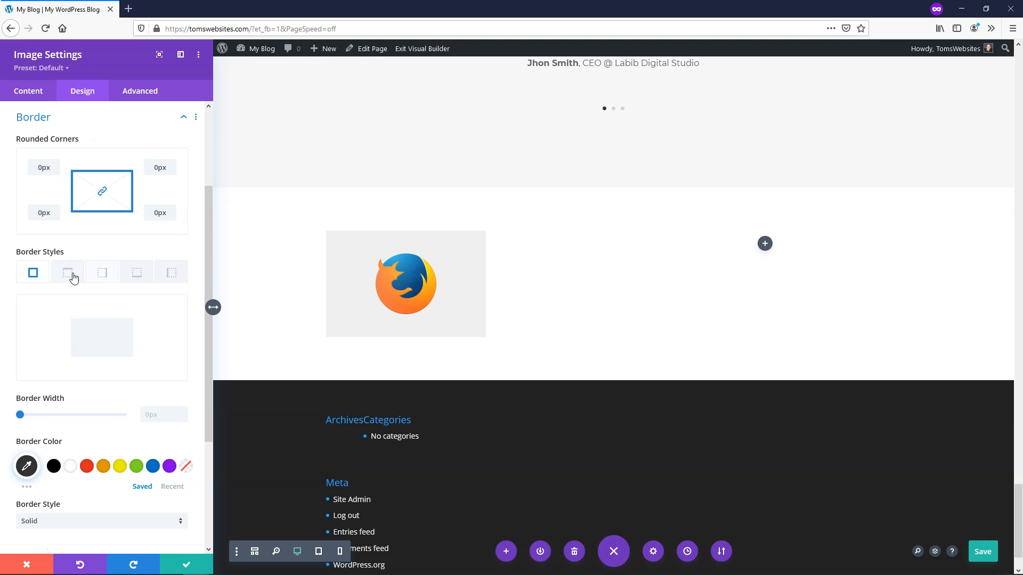
mouse_move(135, 272)
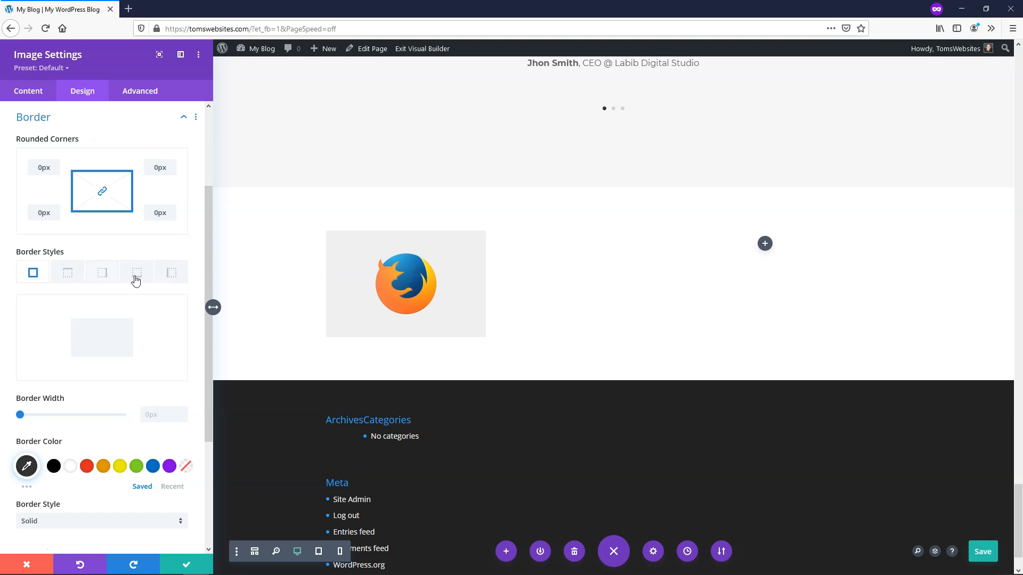
- Reset all four rounded corners of the Firefox image to 0px
scroll(down, 3)
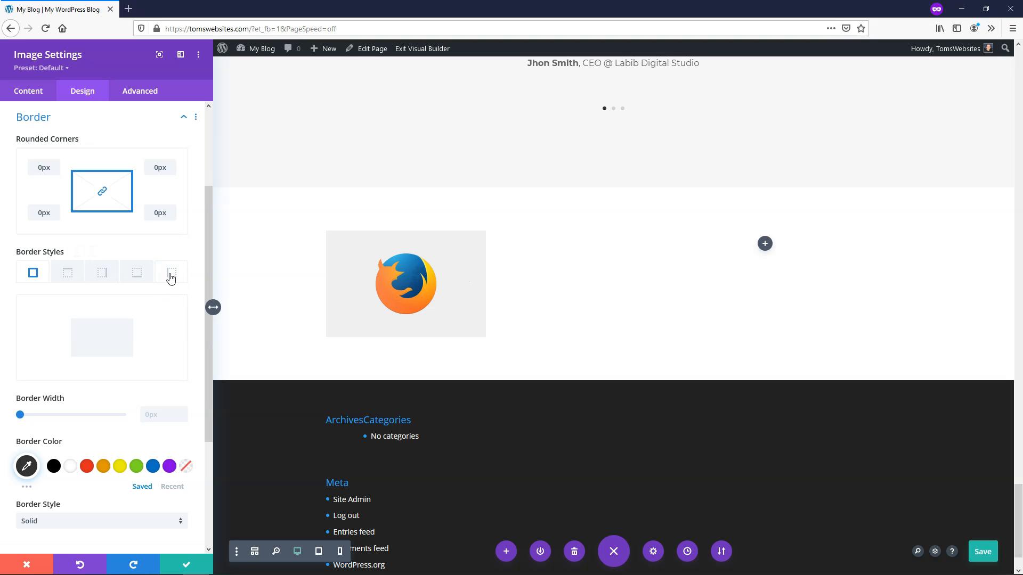
- Give the image a 10px left border and colour it orange
click(170, 272)
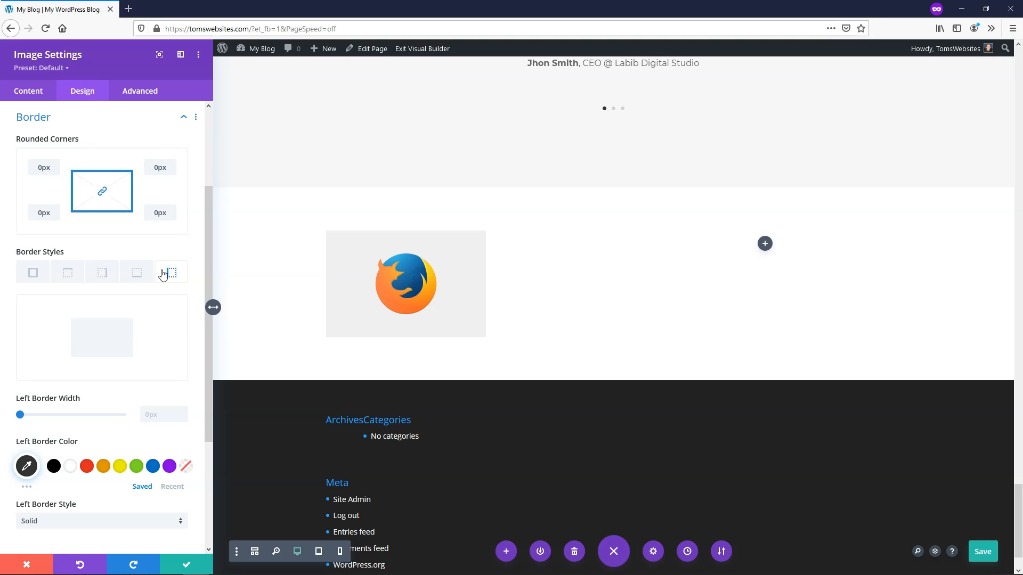
click(170, 272)
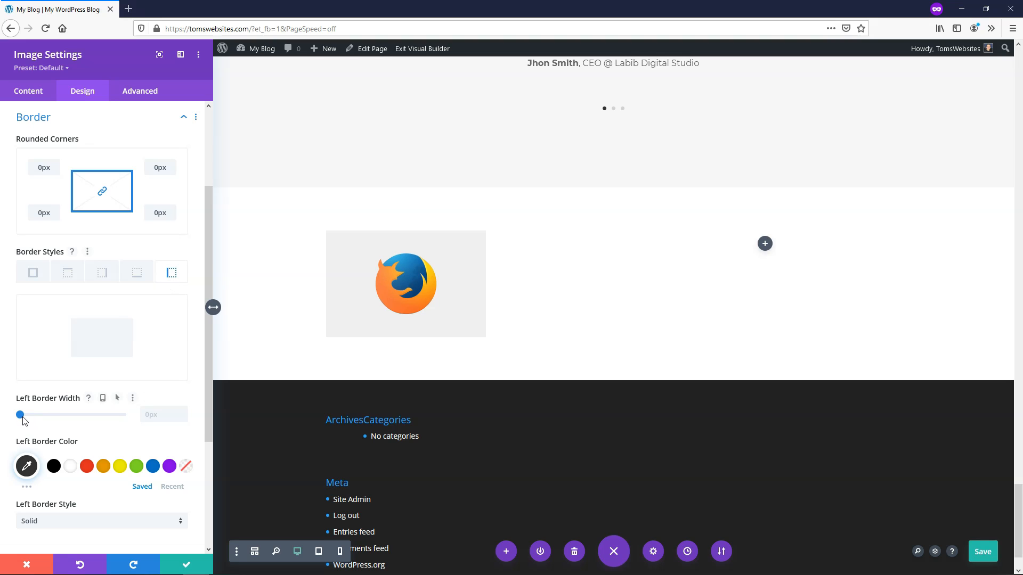
drag(20, 415, 43, 414)
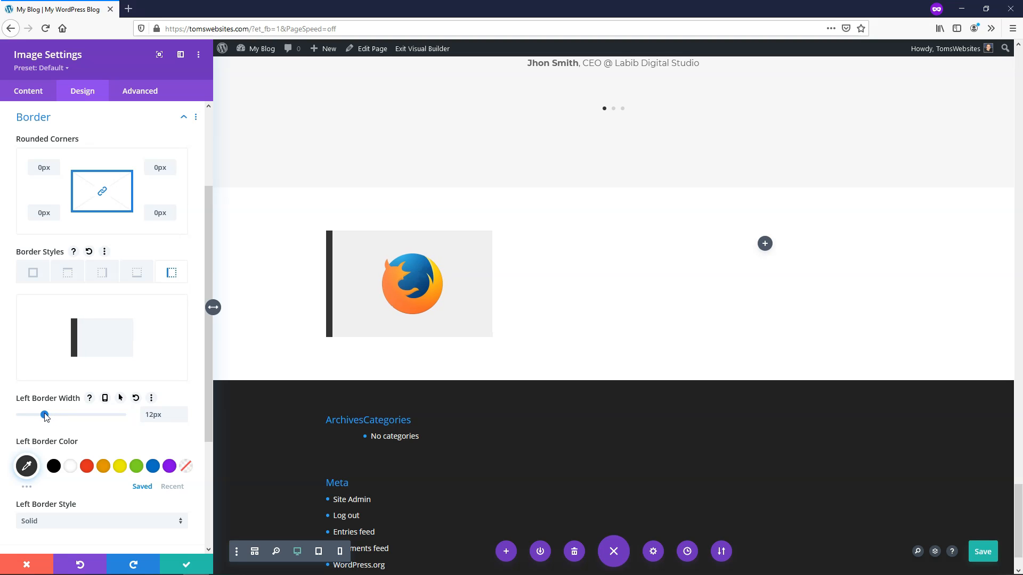
drag(45, 416, 42, 416)
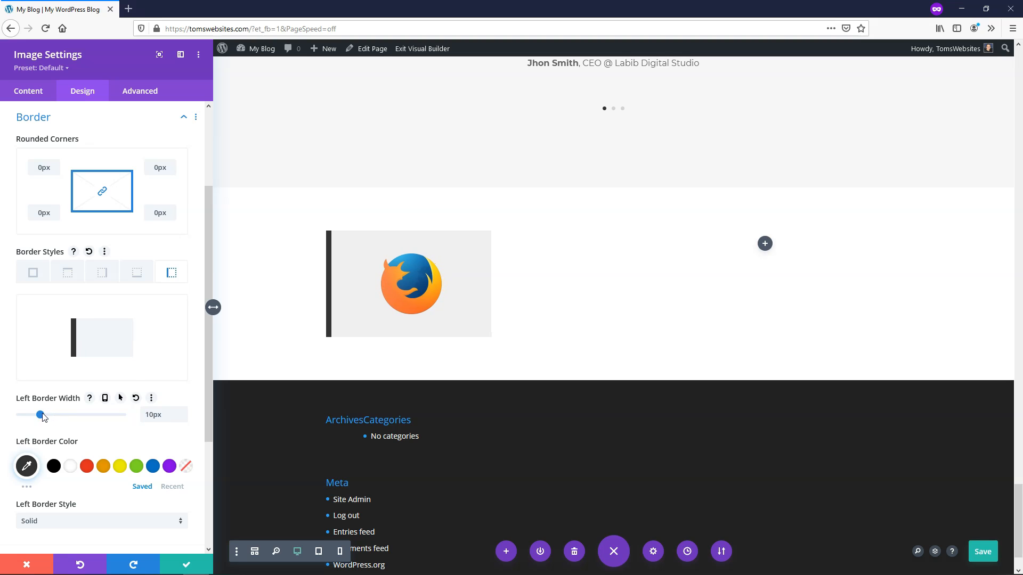
mouse_move(102, 465)
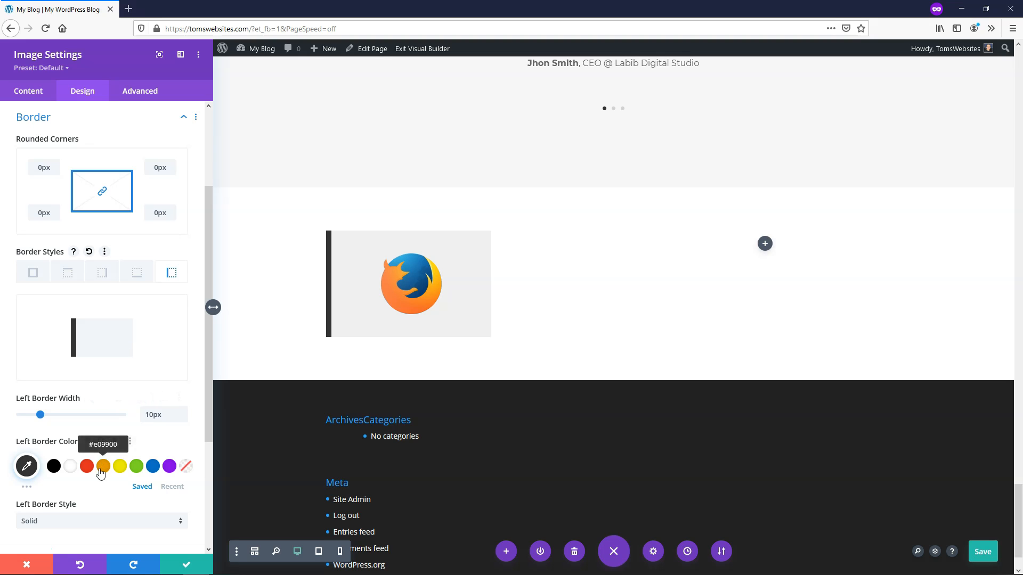
click(103, 466)
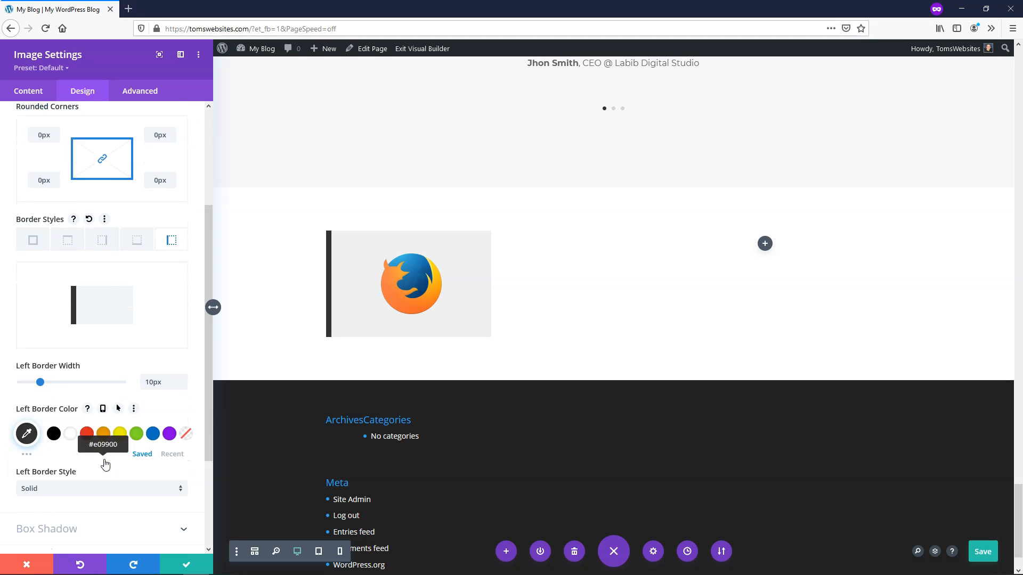
- Set the left border style to Groove
scroll(down, 3)
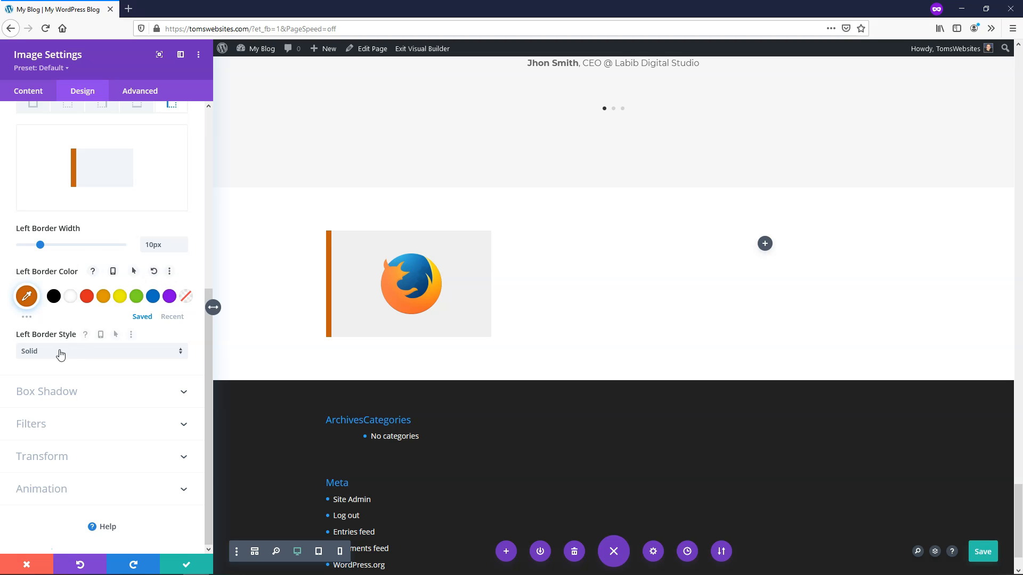
click(101, 351)
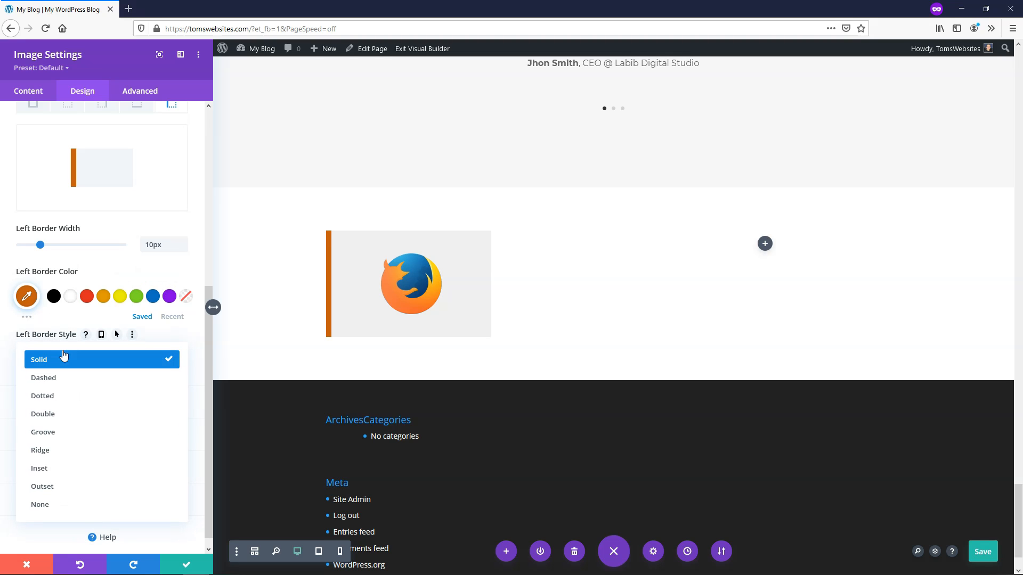
click(43, 431)
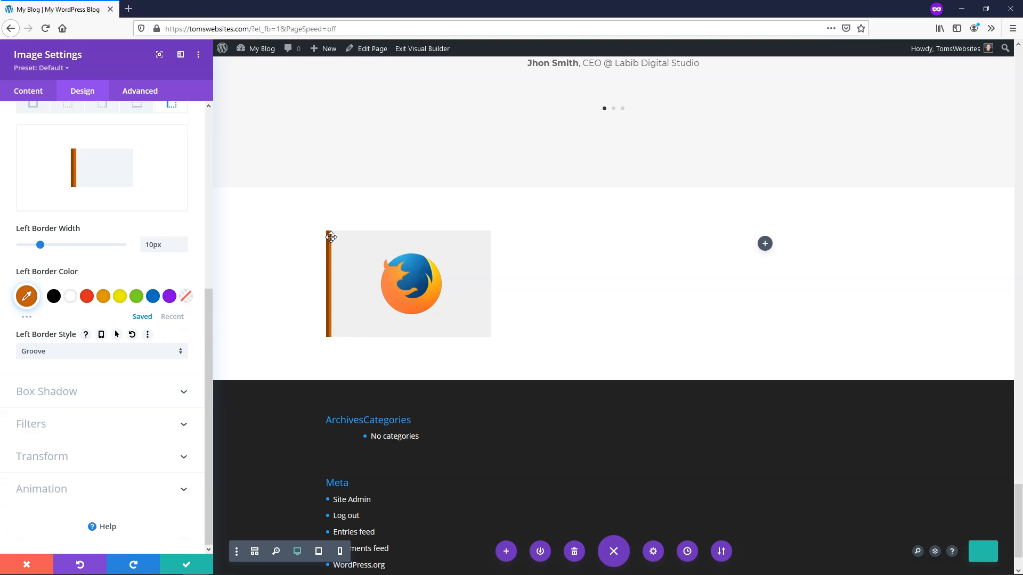
mouse_move(518, 287)
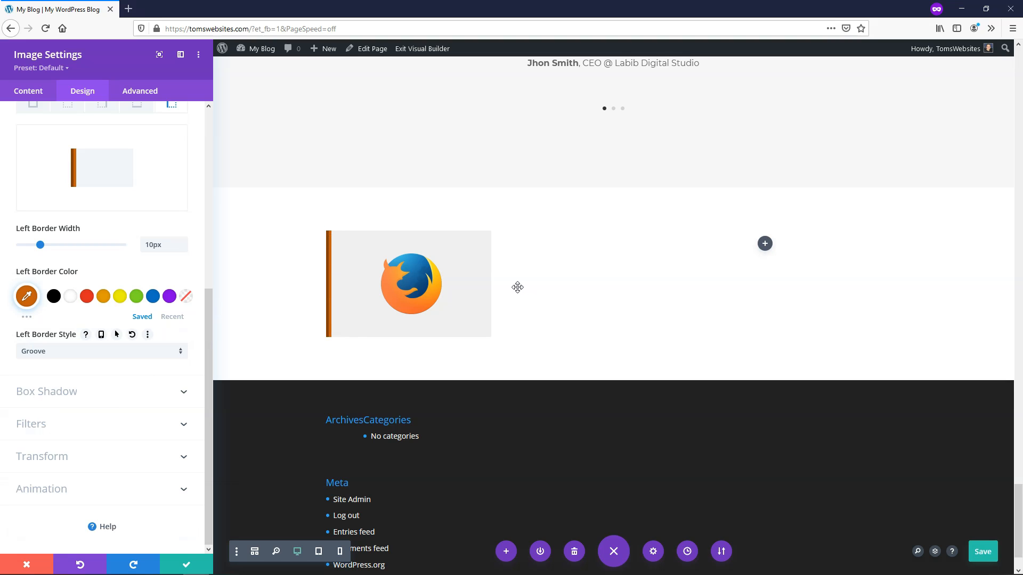
mouse_move(119, 307)
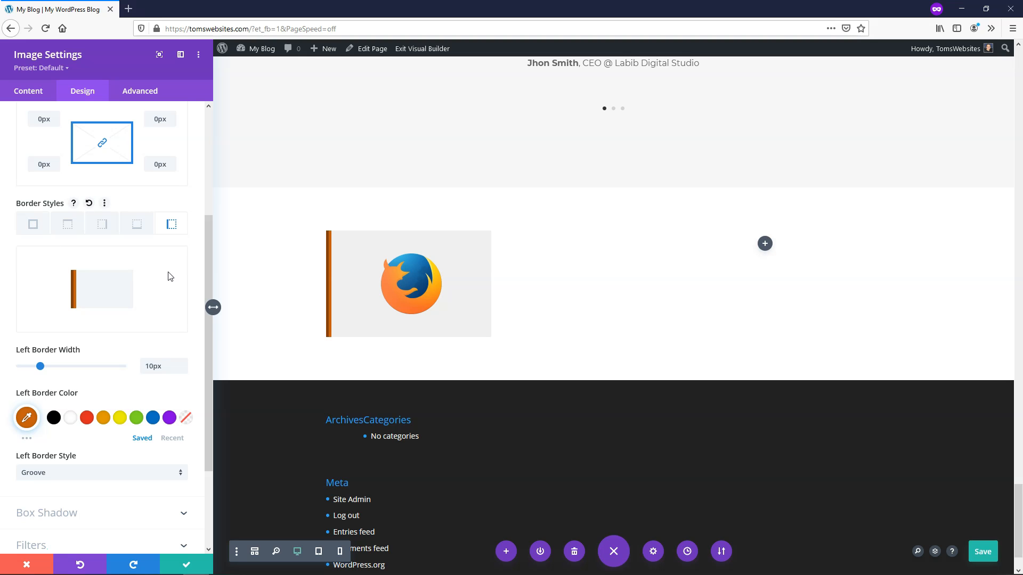
- Try a 10px grooved border around all sides of the Firefox image
click(32, 224)
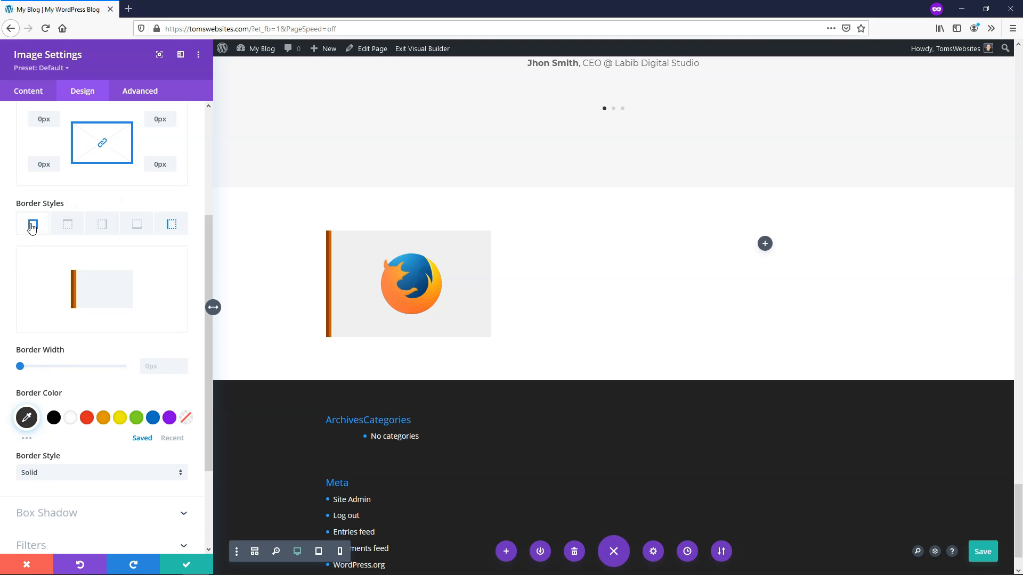
click(170, 224)
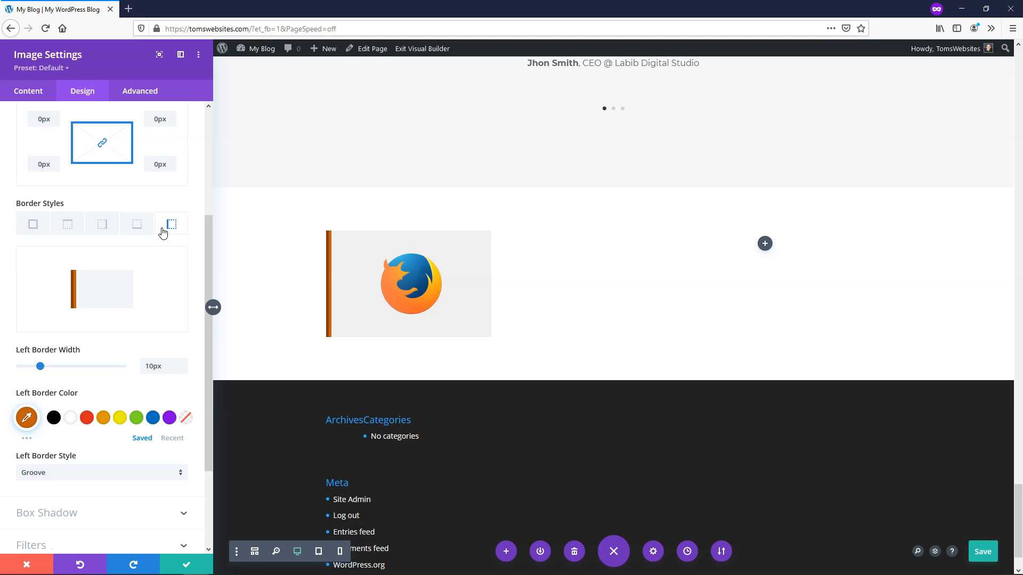
click(32, 223)
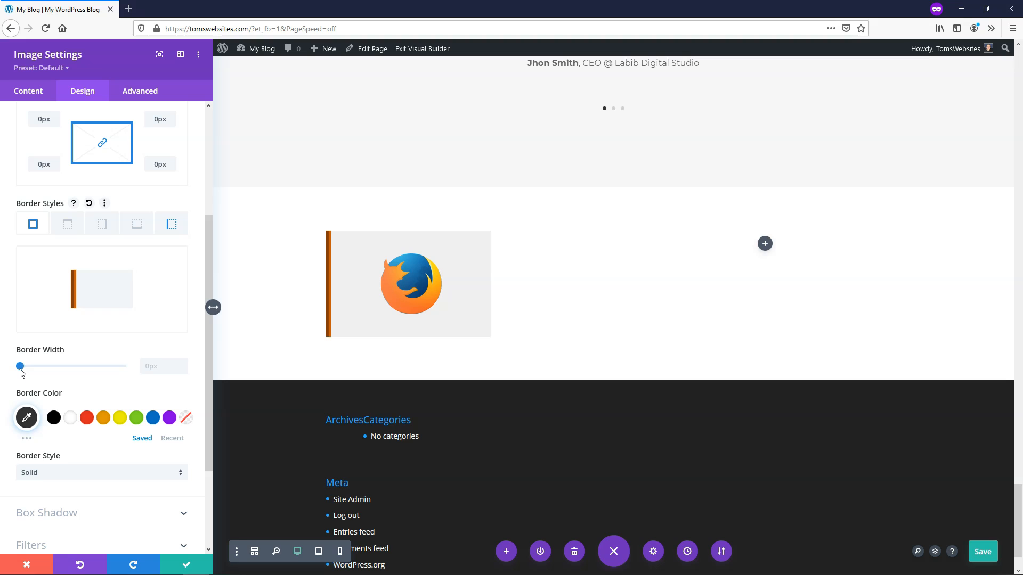
drag(19, 366, 36, 366)
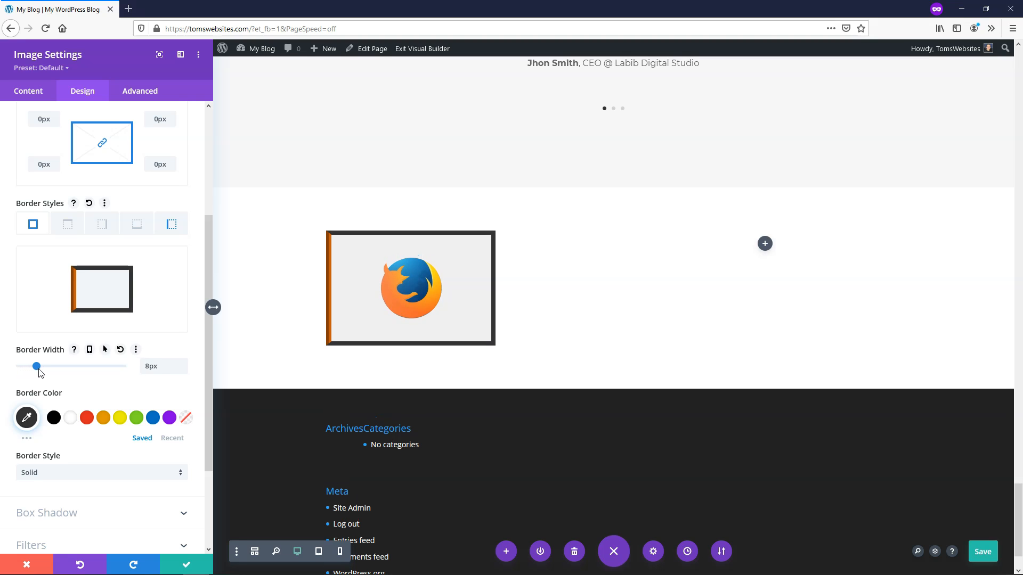
drag(36, 365, 40, 365)
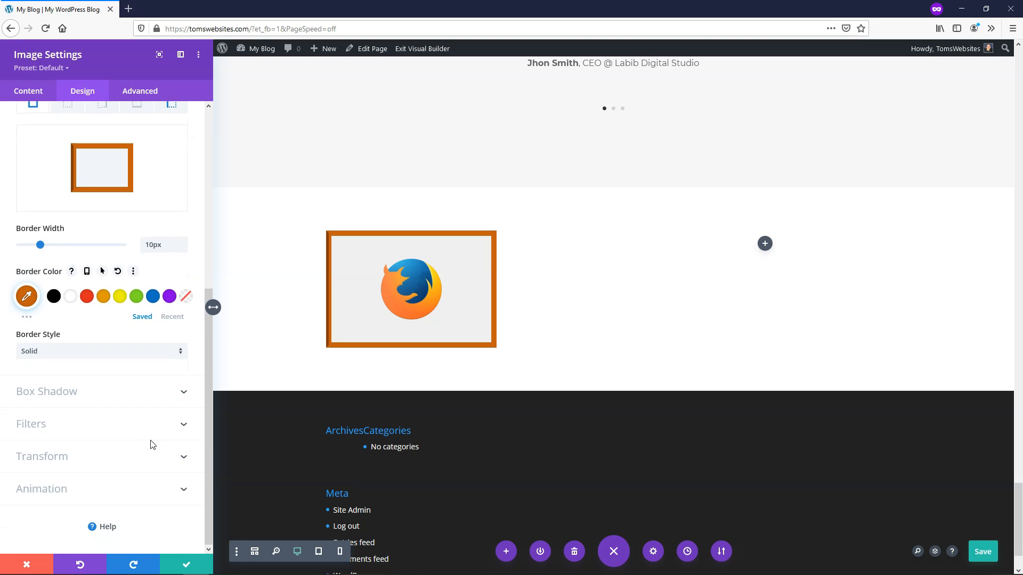
click(101, 350)
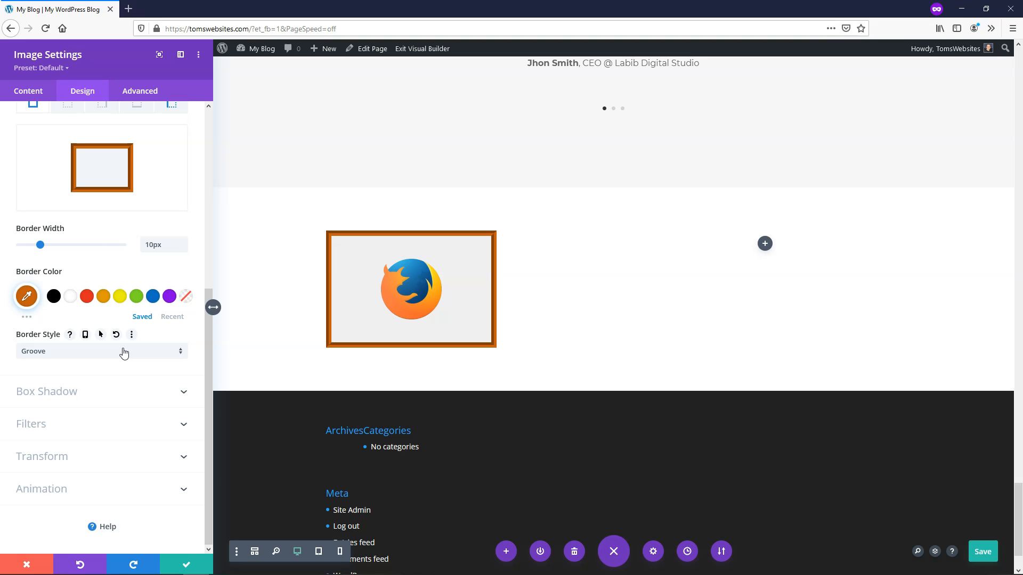
mouse_move(46, 253)
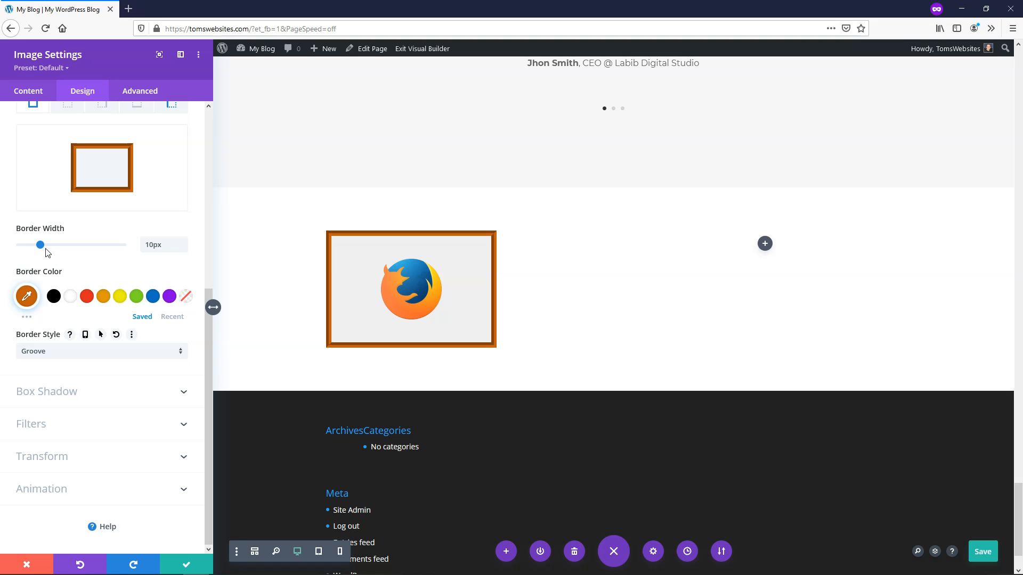
- Remove the all-sides border, return to the left border settings and reach Box Shadow
drag(40, 245, 19, 245)
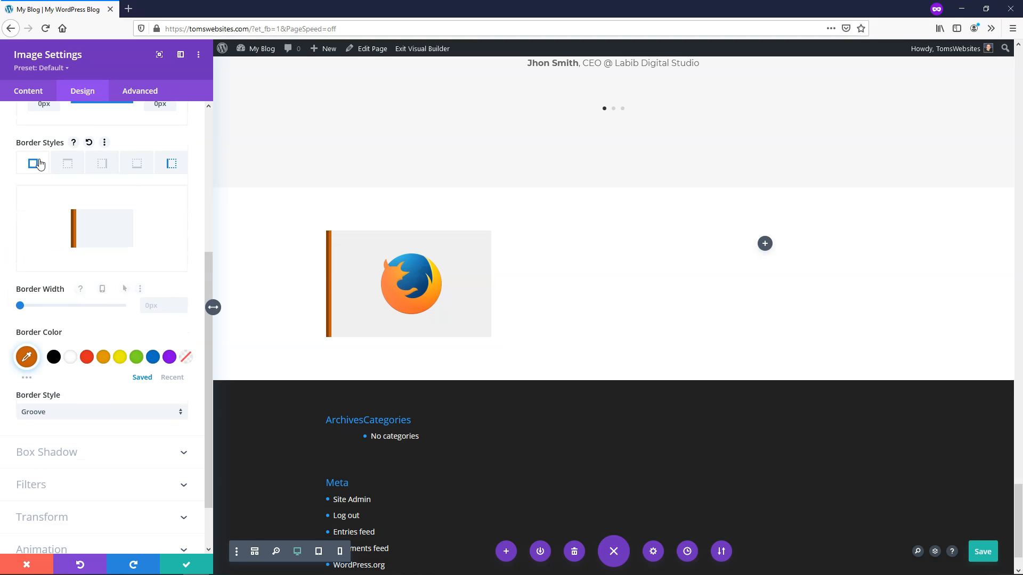
click(170, 163)
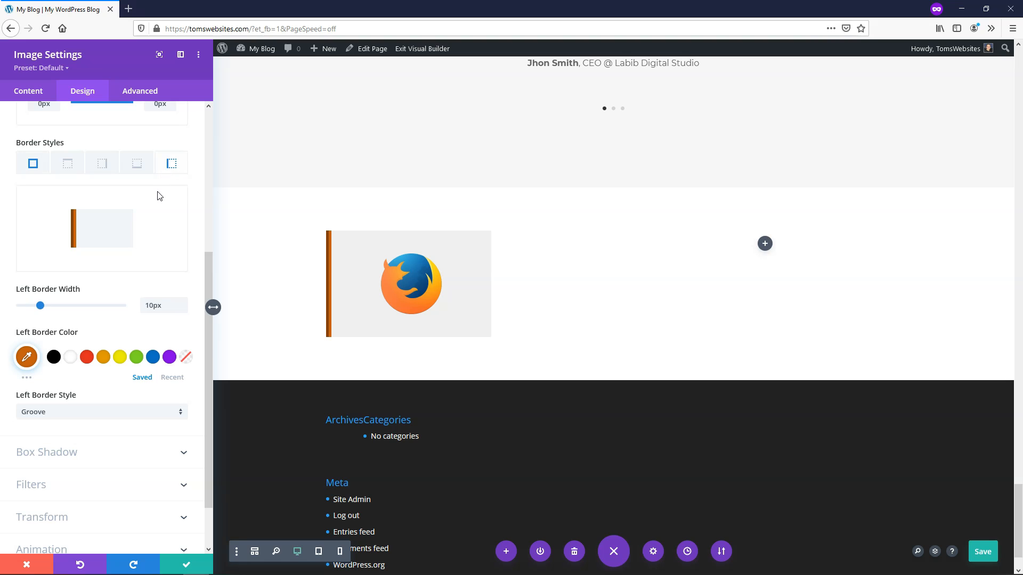
scroll(down, 3)
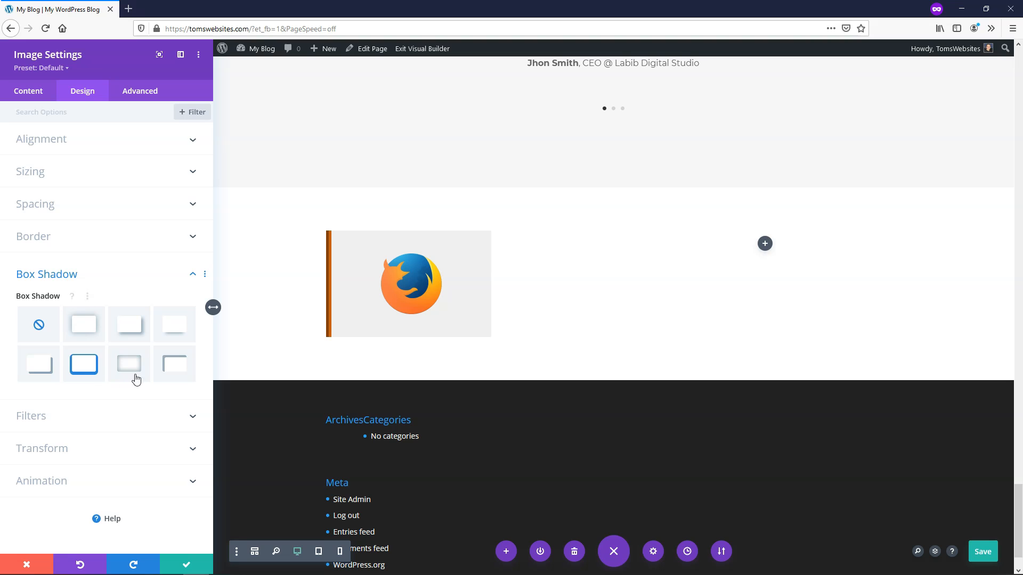
- Apply a Box Shadow preset to the Firefox image and set its blur strength to 5px
click(129, 324)
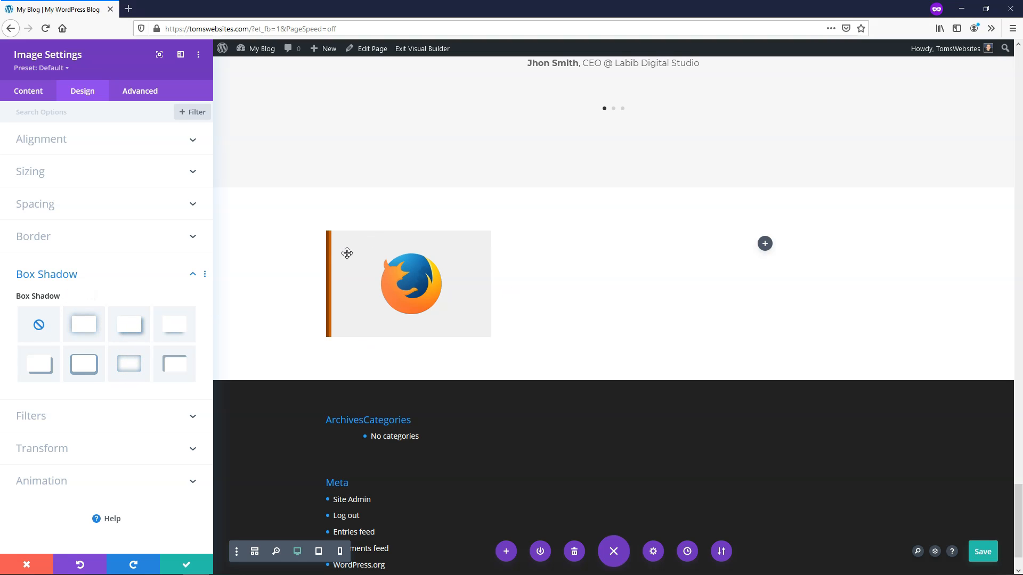
click(124, 324)
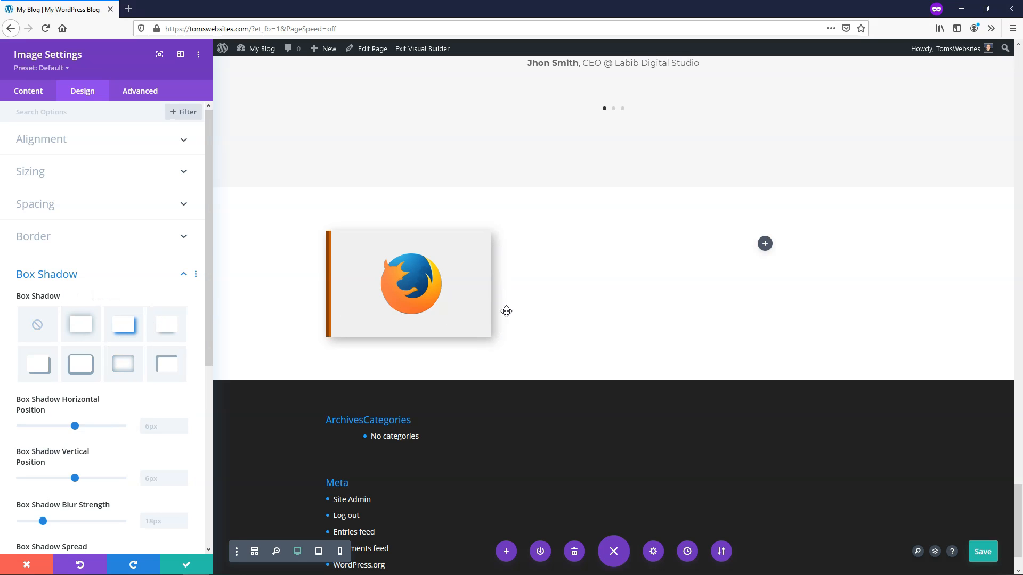
scroll(down, 3)
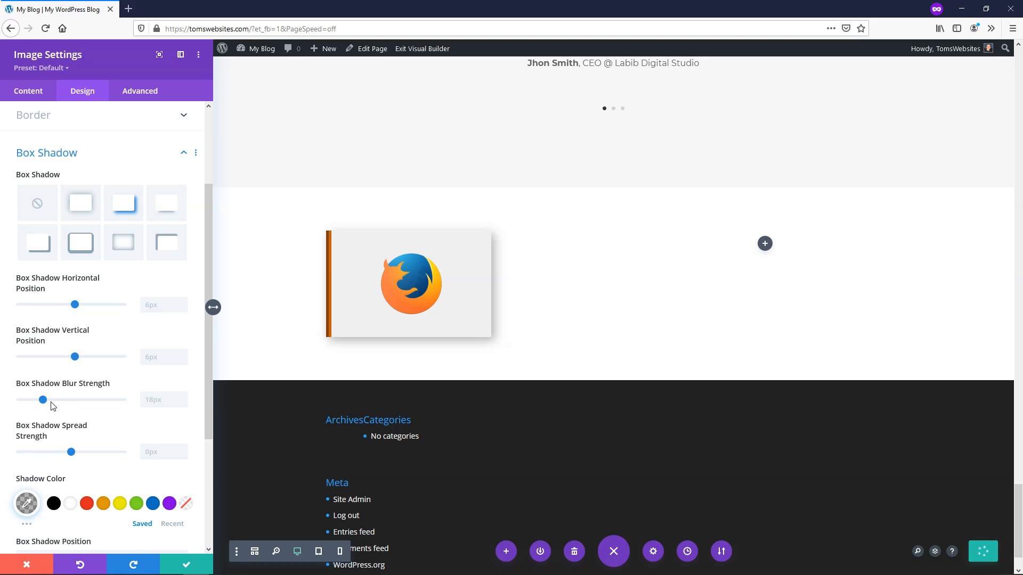
drag(43, 400, 41, 399)
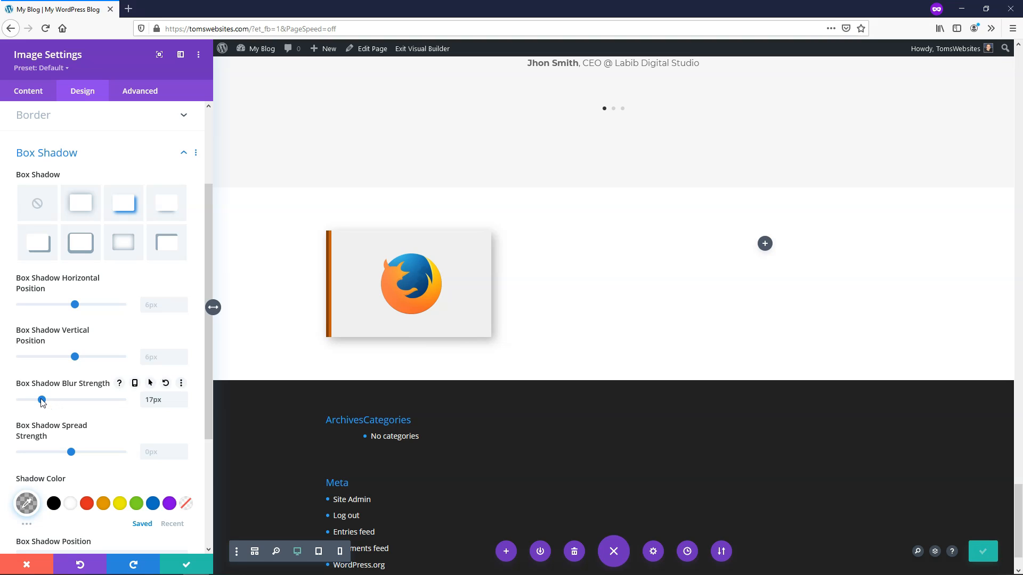
drag(41, 399, 23, 399)
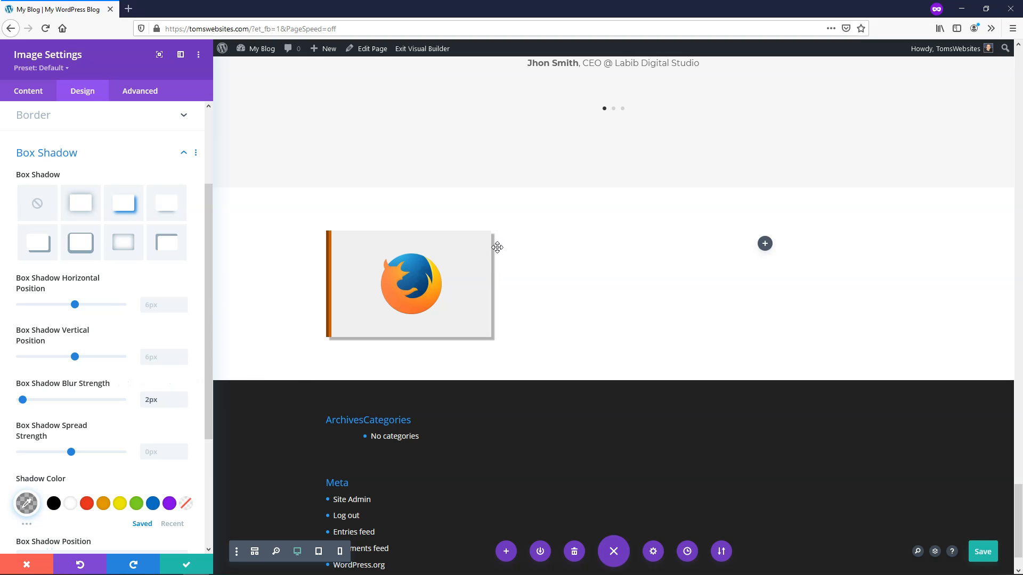
drag(21, 400, 26, 399)
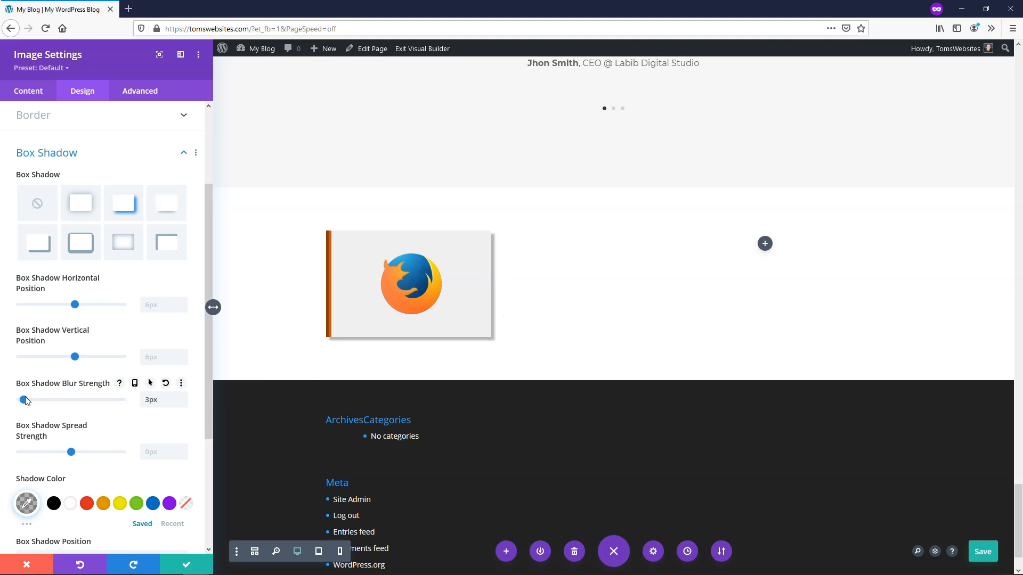
drag(25, 400, 28, 400)
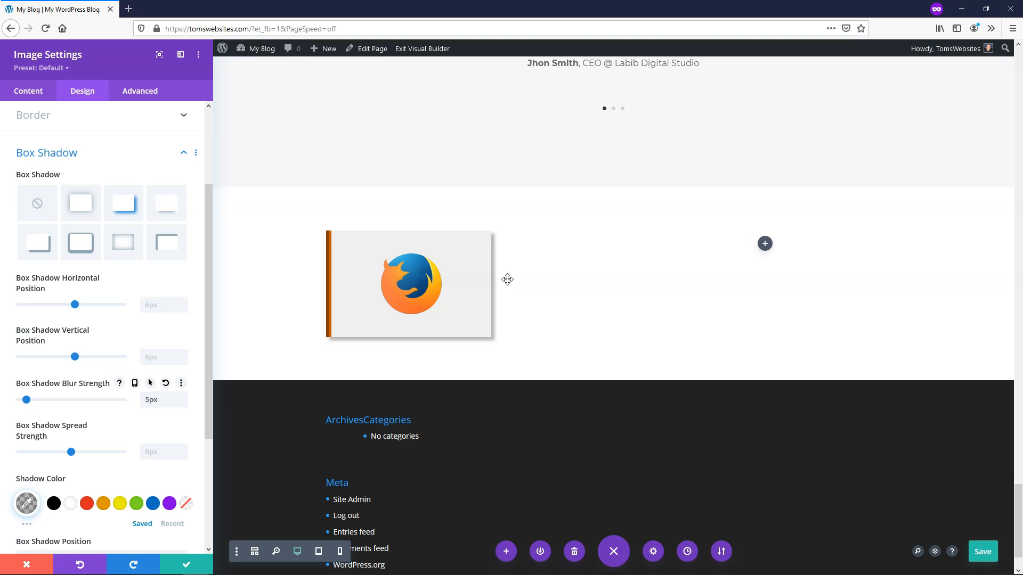
mouse_move(528, 248)
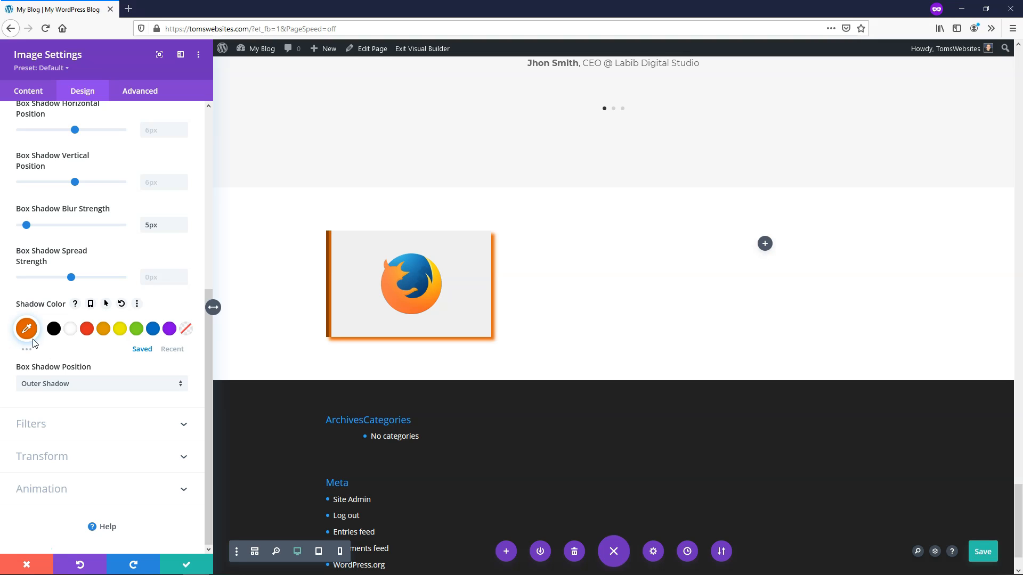
- Reveal the shadow colour value and the full range of shadow colour choices
click(26, 329)
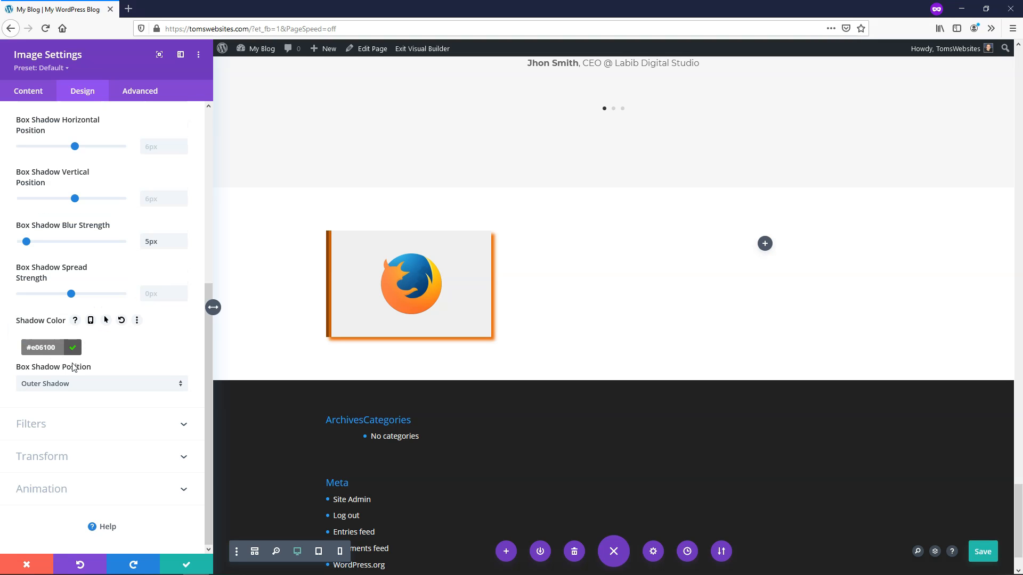
click(51, 348)
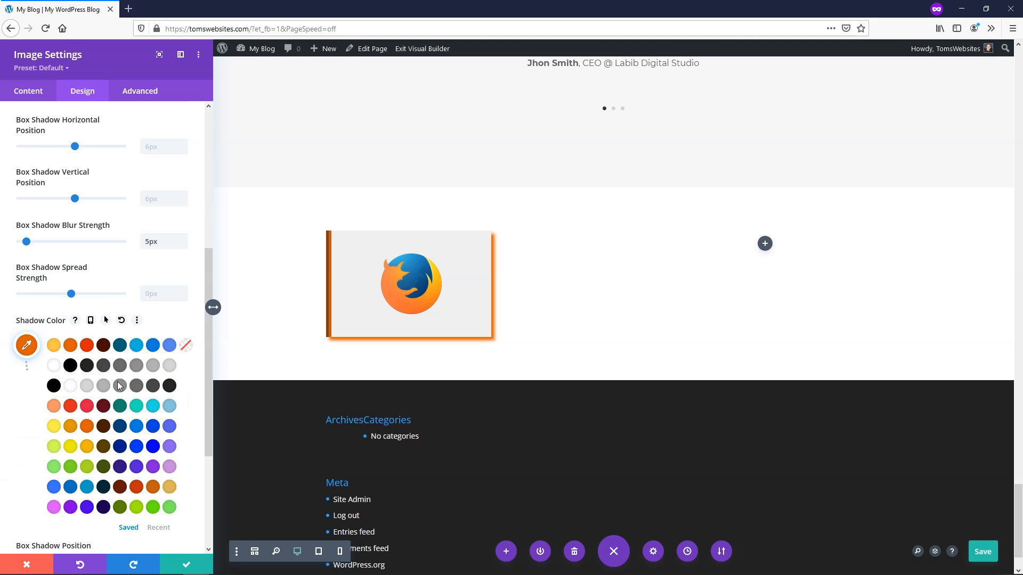
mouse_move(120, 386)
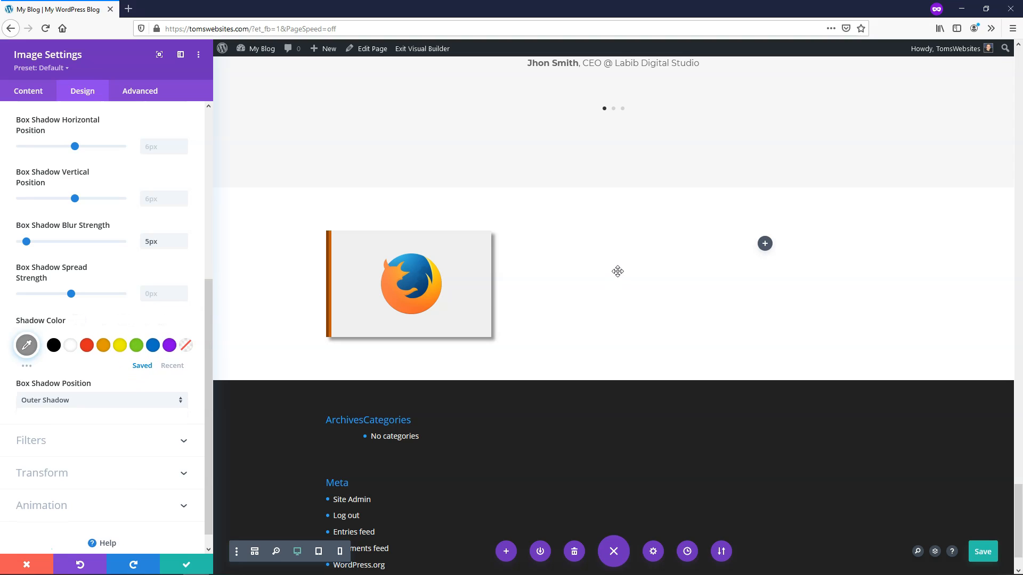
mouse_move(601, 272)
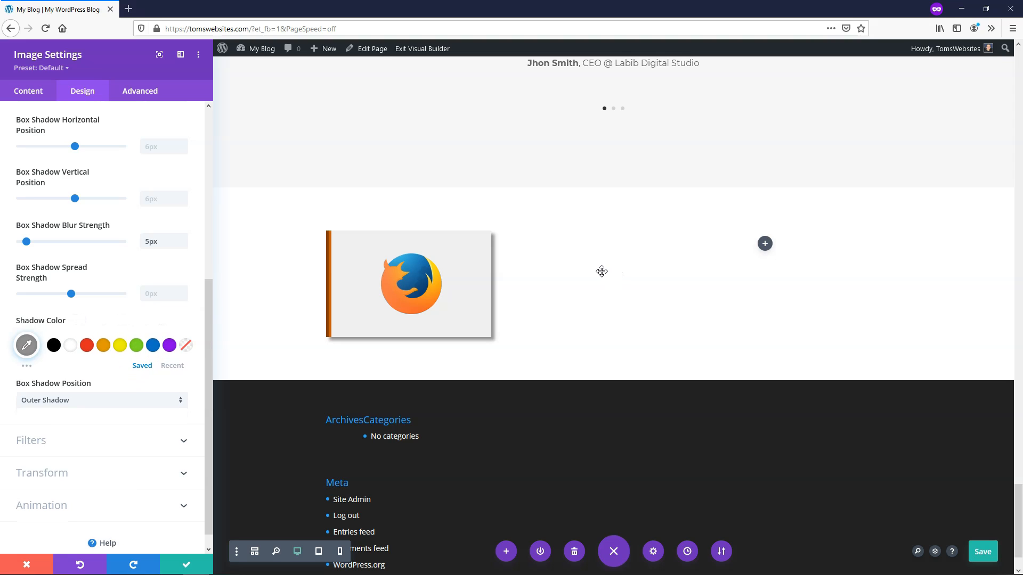
mouse_move(455, 273)
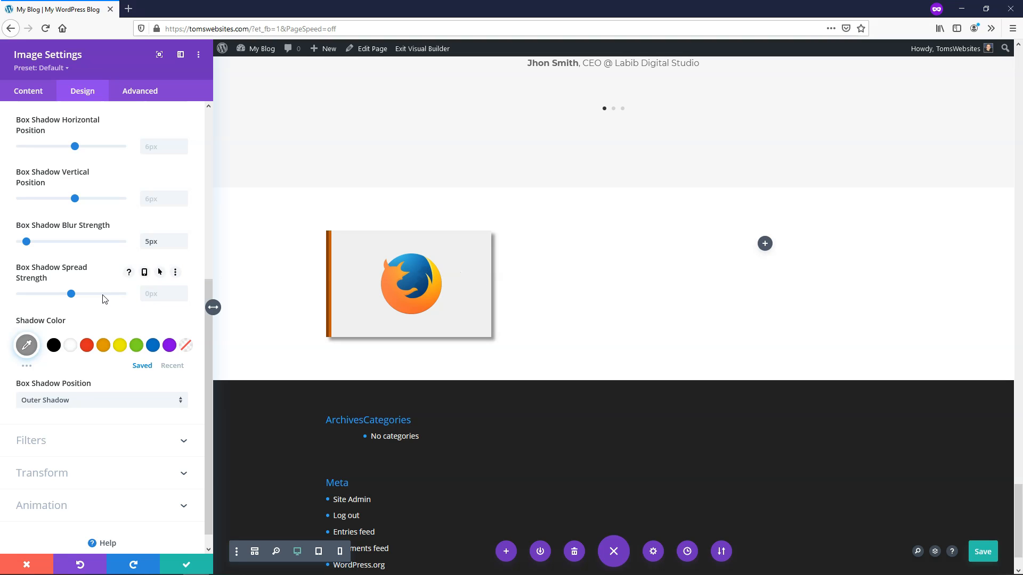
- Try a Fade entrance animation, then switch the image to Slide
scroll(down, 3)
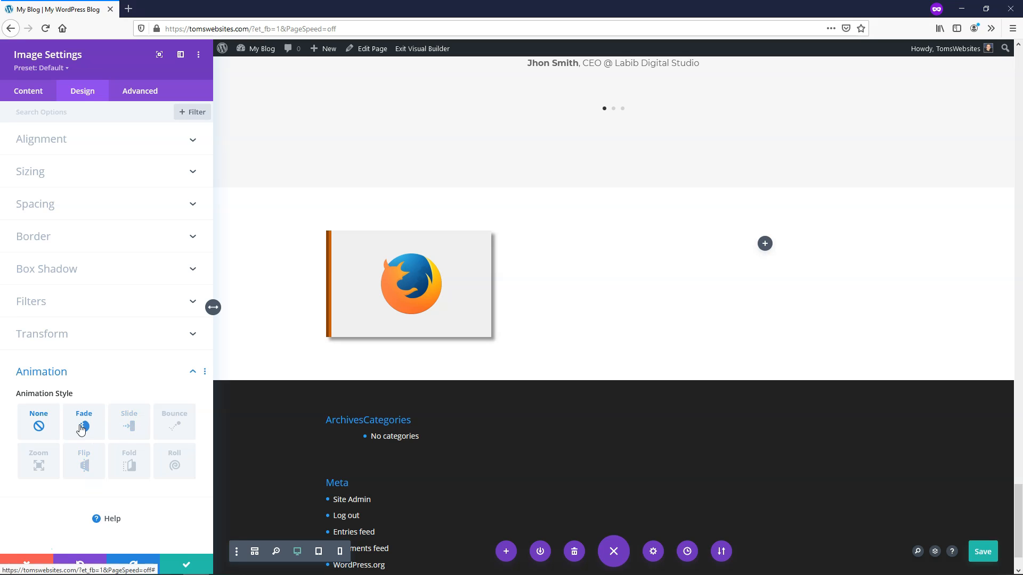
click(83, 423)
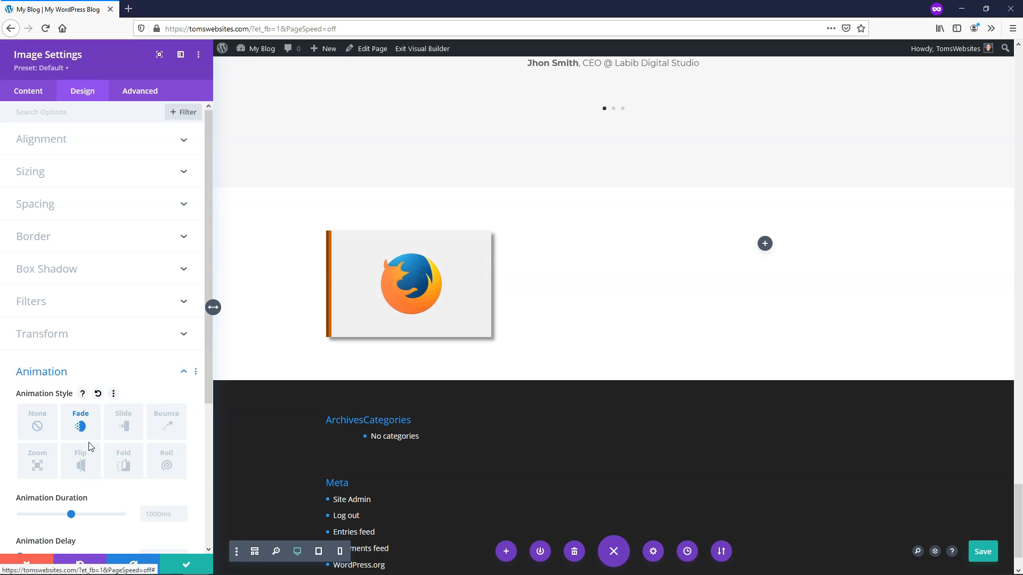
click(124, 422)
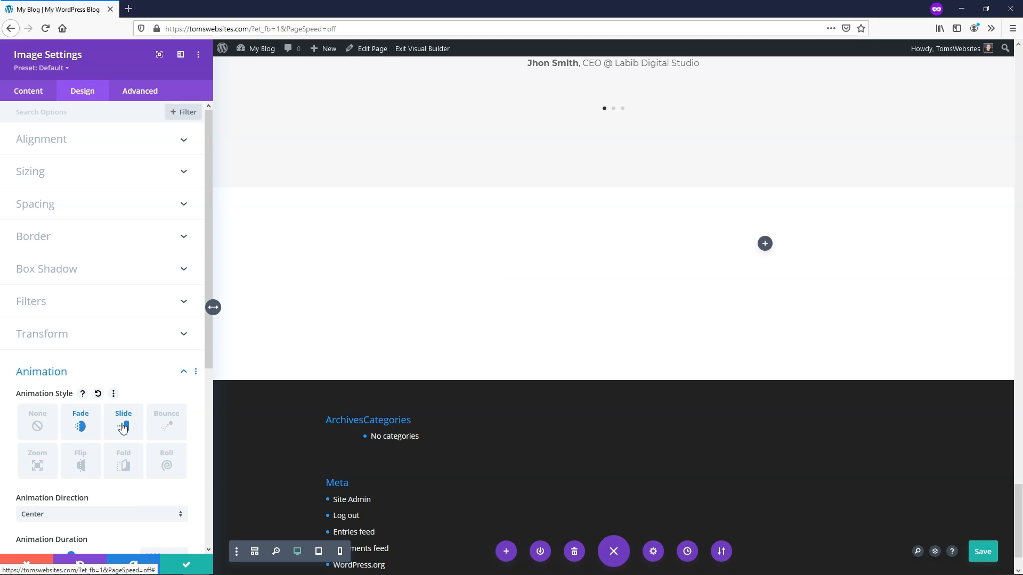
click(123, 423)
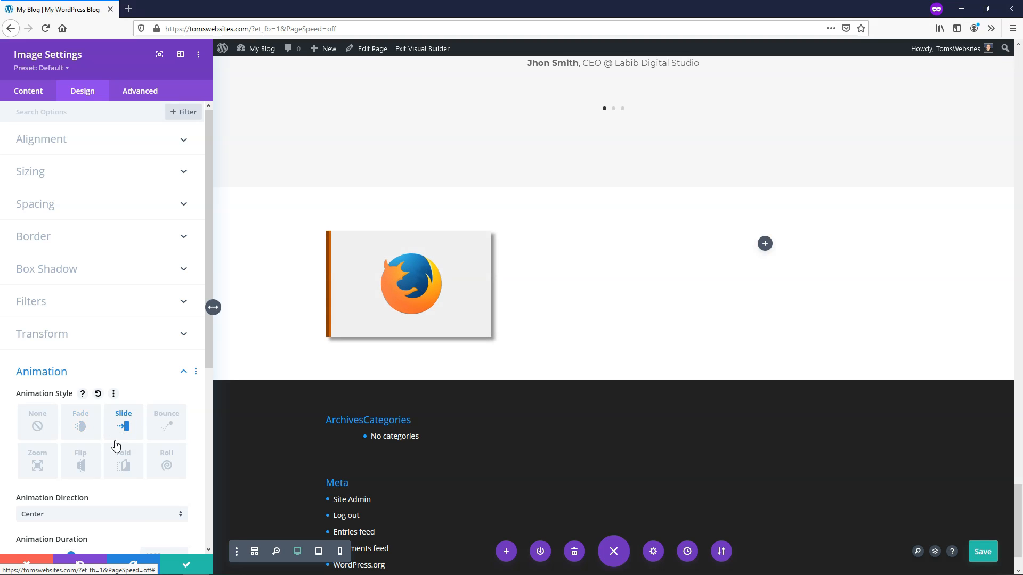
- Set the Slide animation direction to Center
scroll(down, 3)
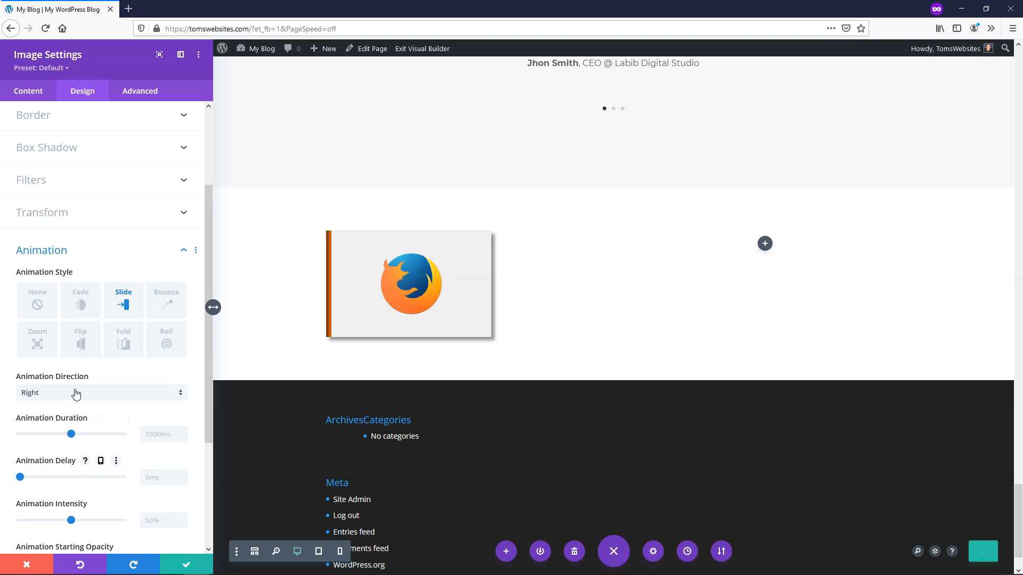
click(101, 392)
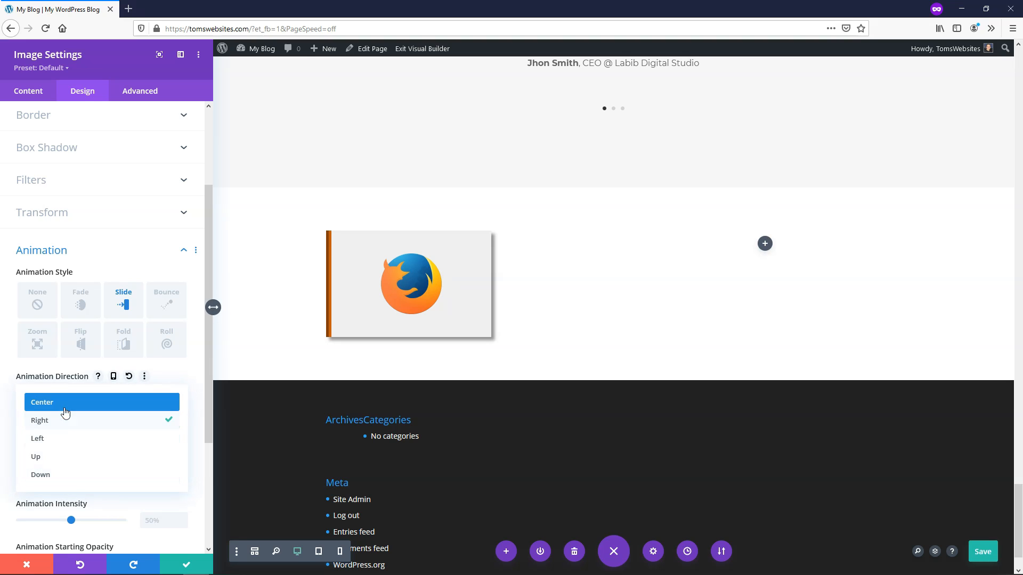
click(42, 402)
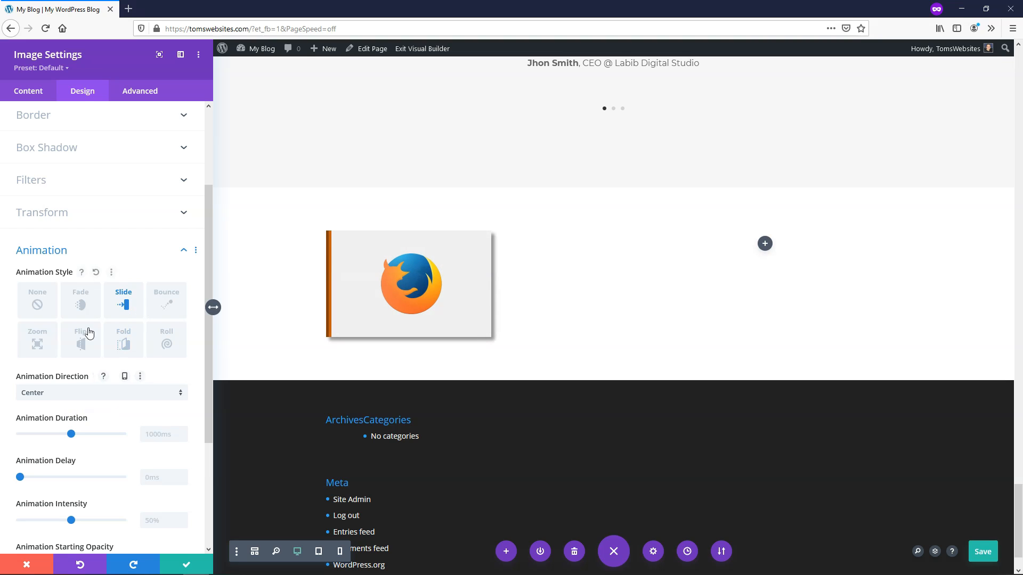
mouse_move(155, 326)
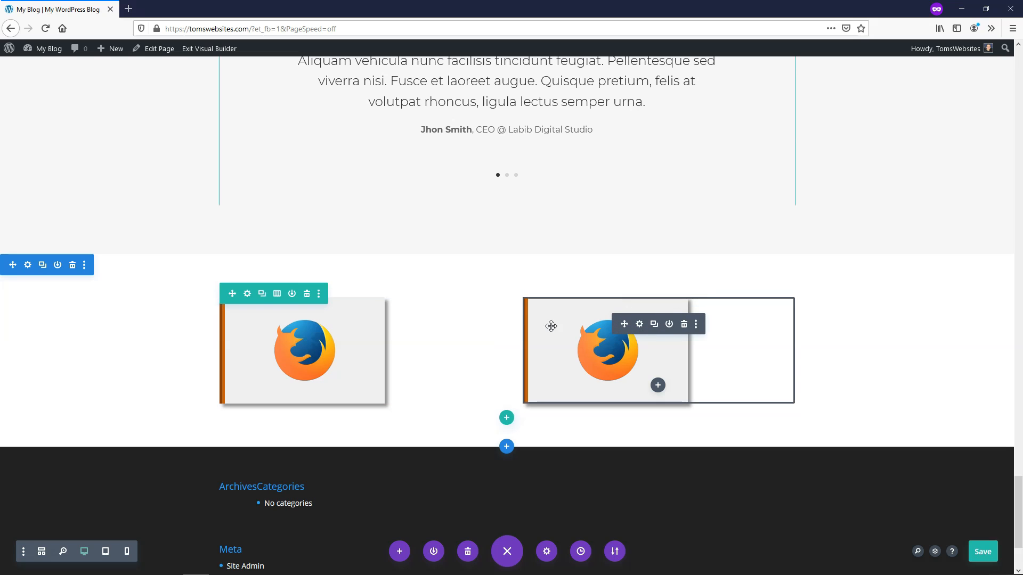
mouse_move(639, 324)
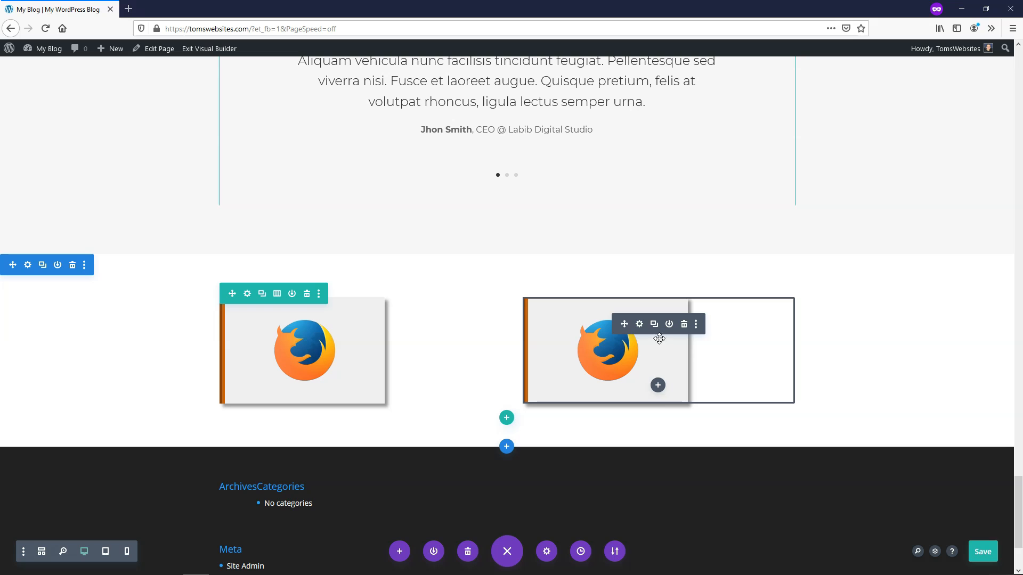
mouse_move(638, 324)
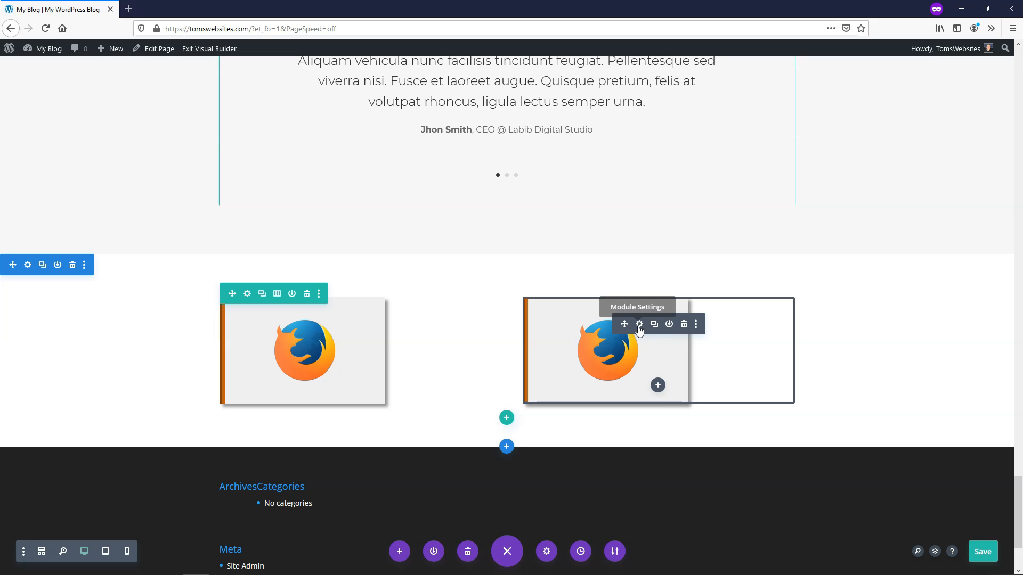
- Swap the right-hand image copy's picture for the SoundCloud logo from the Media Library
click(638, 324)
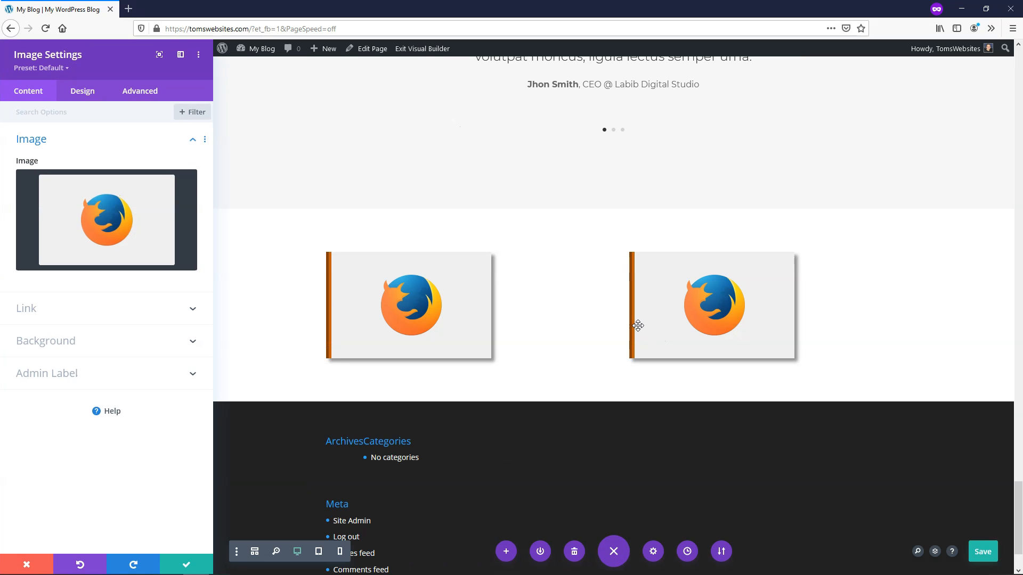
click(107, 219)
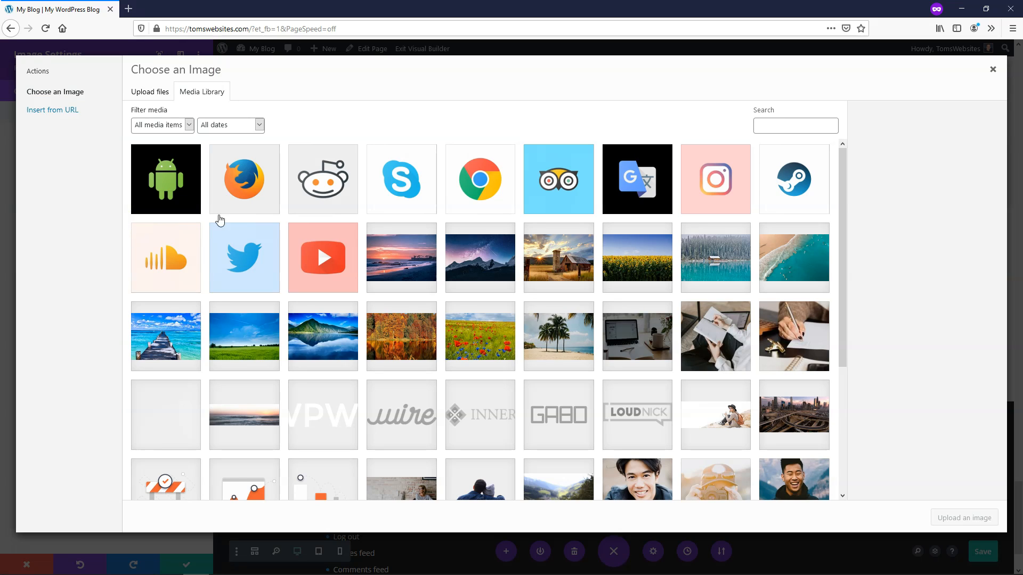
click(166, 256)
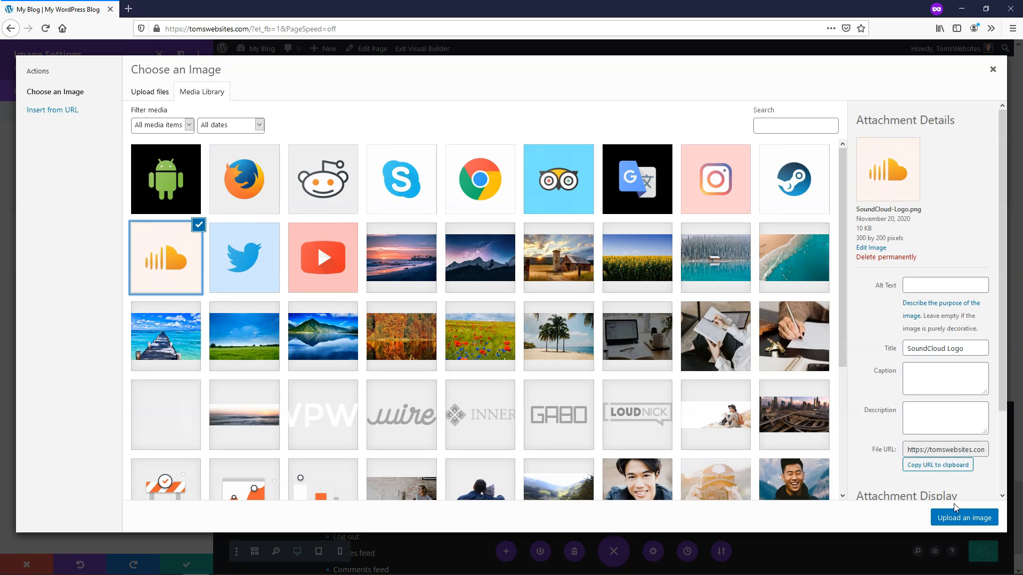
click(964, 518)
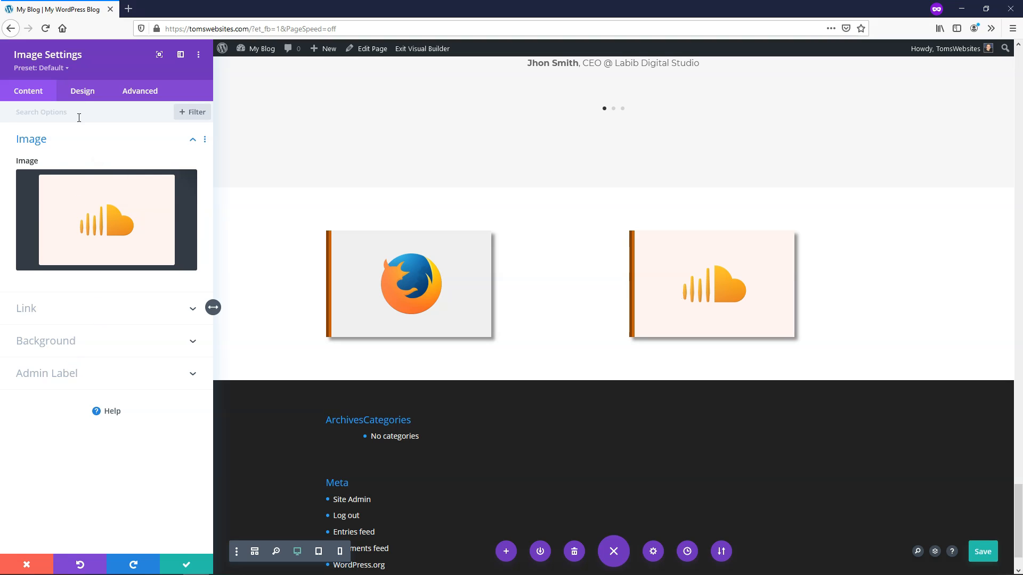
- Set the SoundCloud image's Image Alignment to right in the Design settings
click(82, 90)
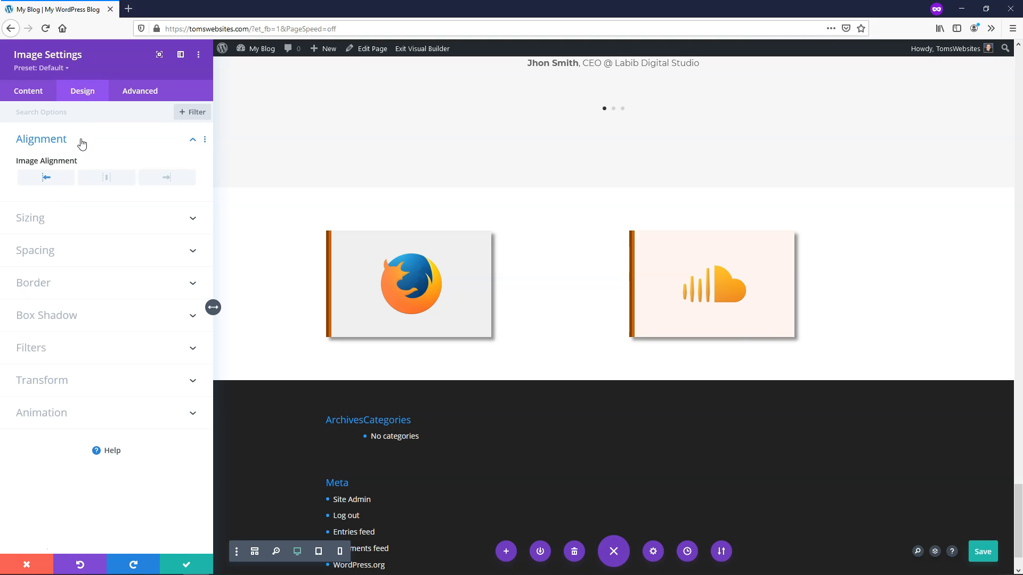
click(166, 176)
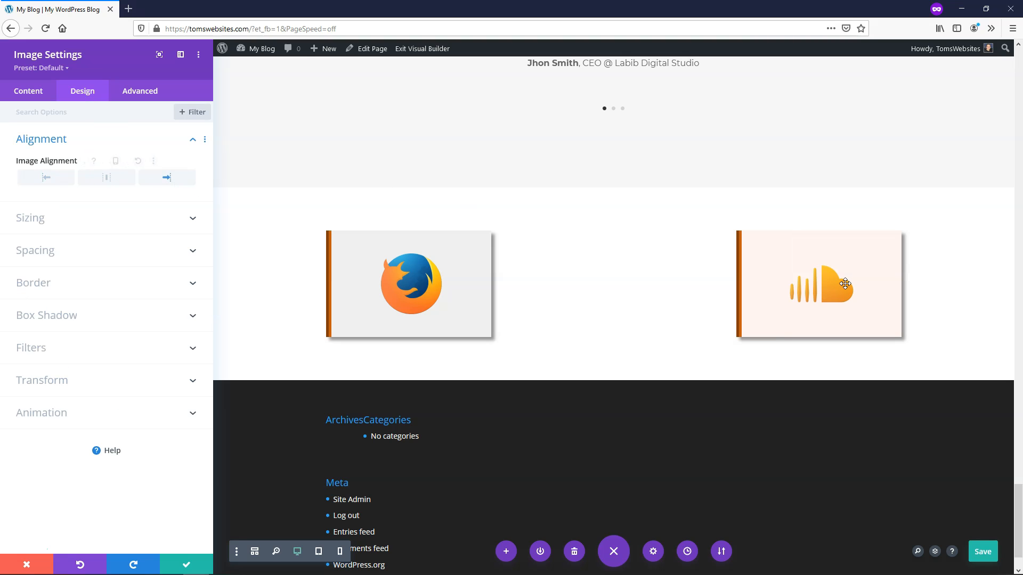
mouse_move(538, 297)
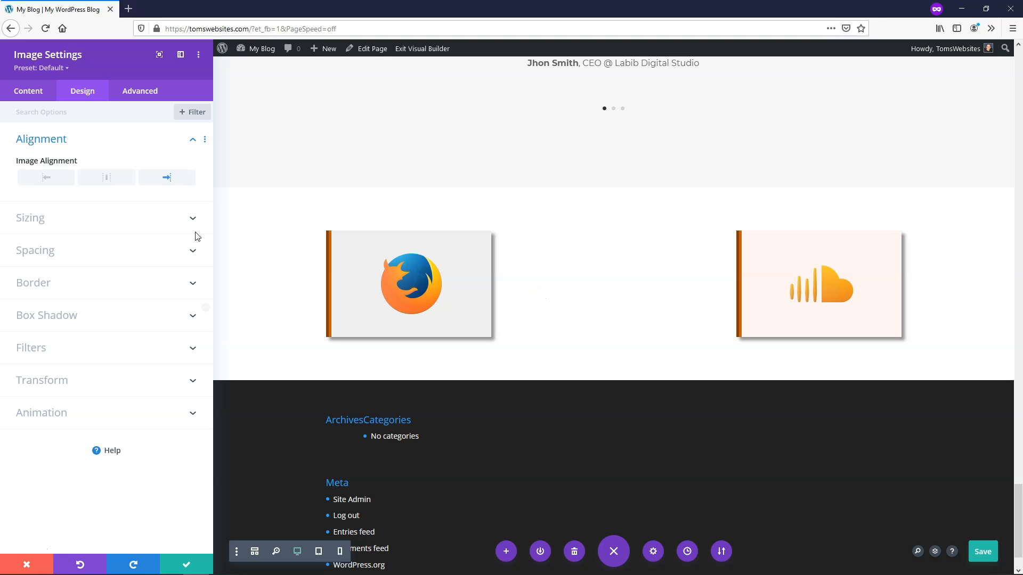
mouse_move(694, 263)
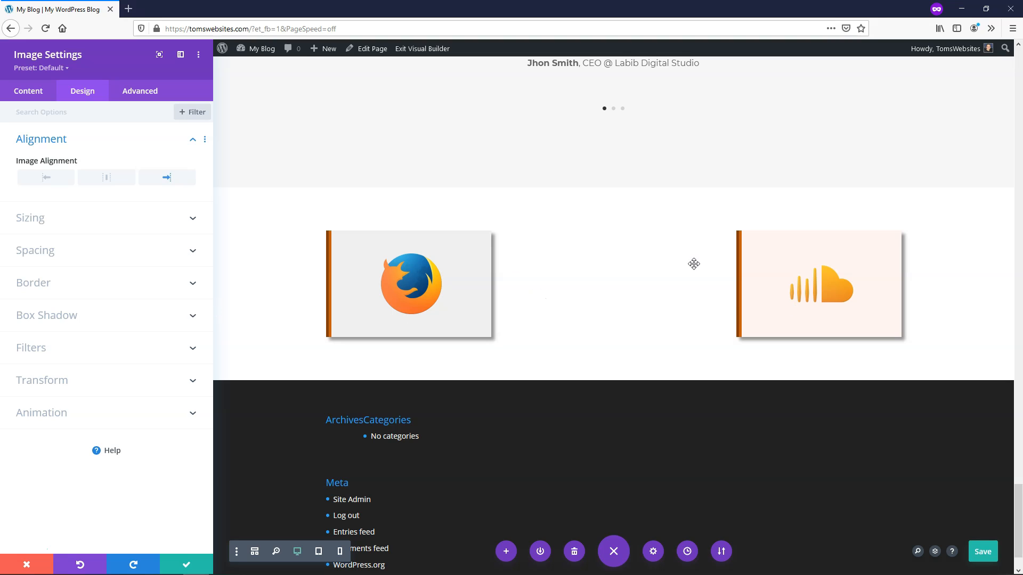
mouse_move(838, 307)
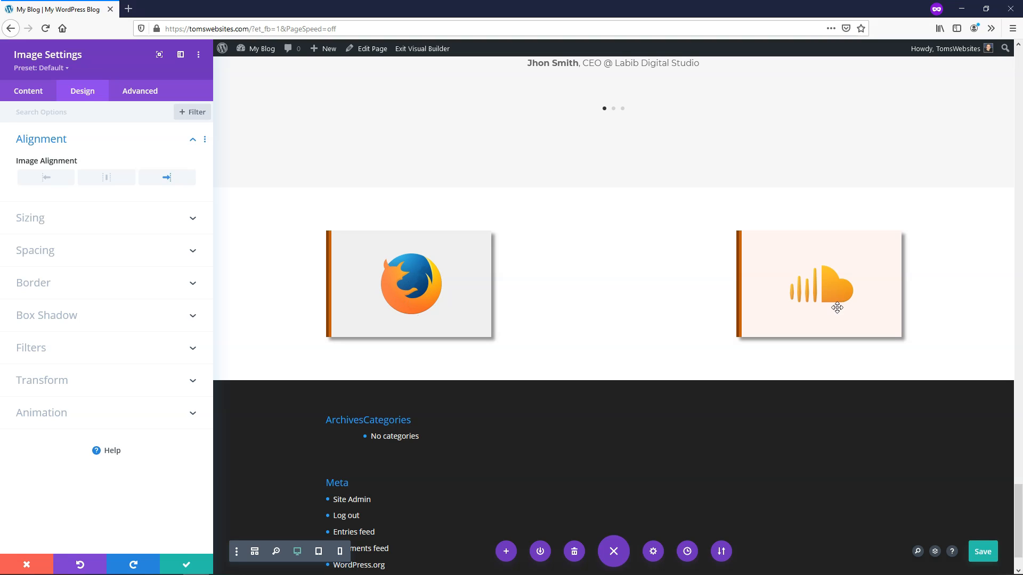
mouse_move(336, 229)
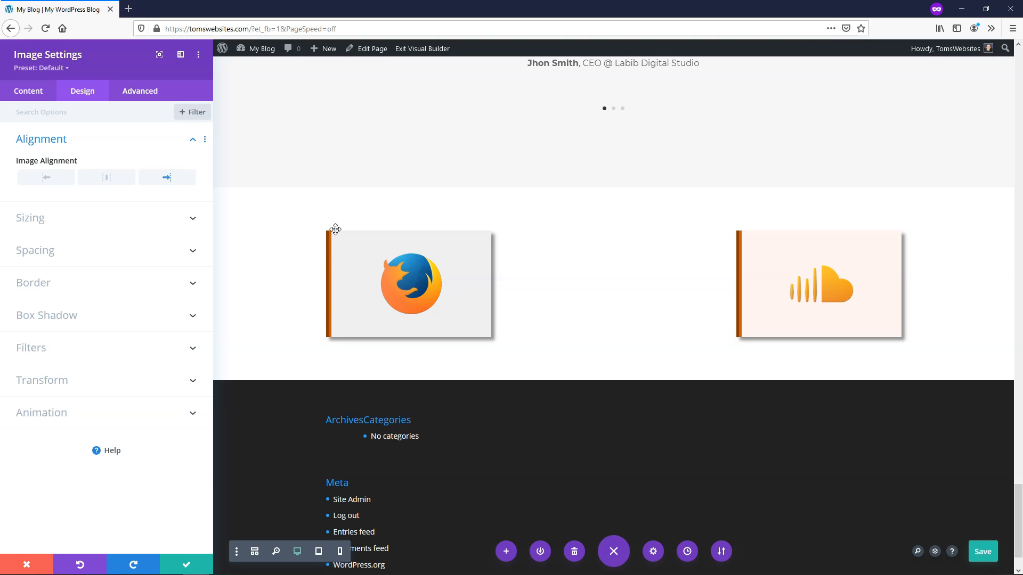
mouse_move(492, 341)
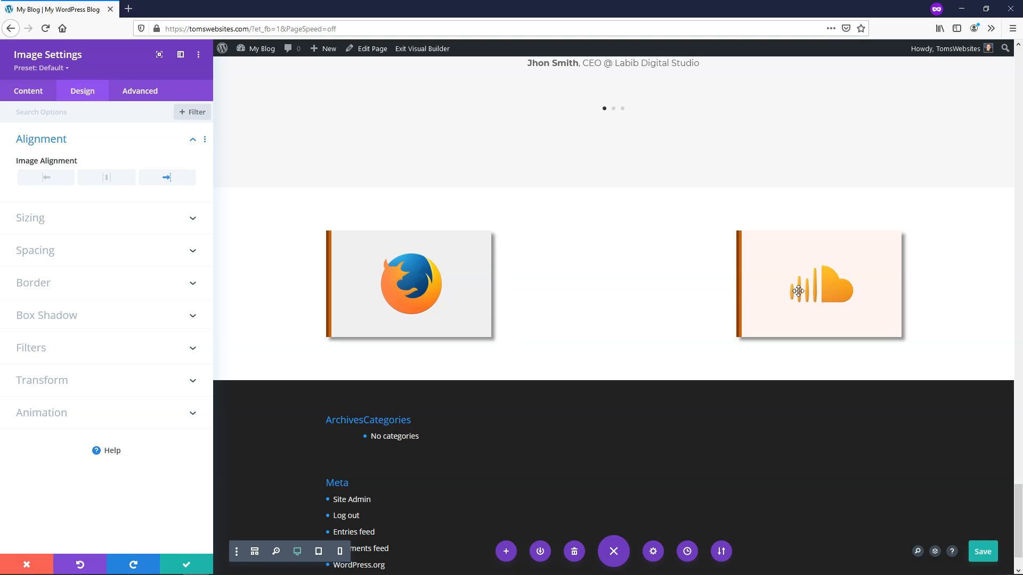
mouse_move(537, 292)
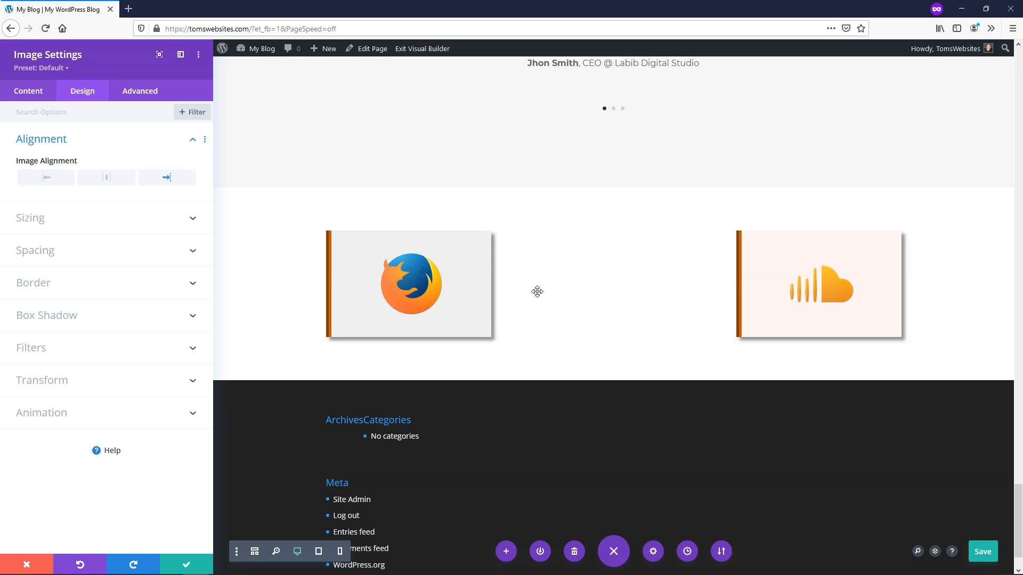
mouse_move(813, 283)
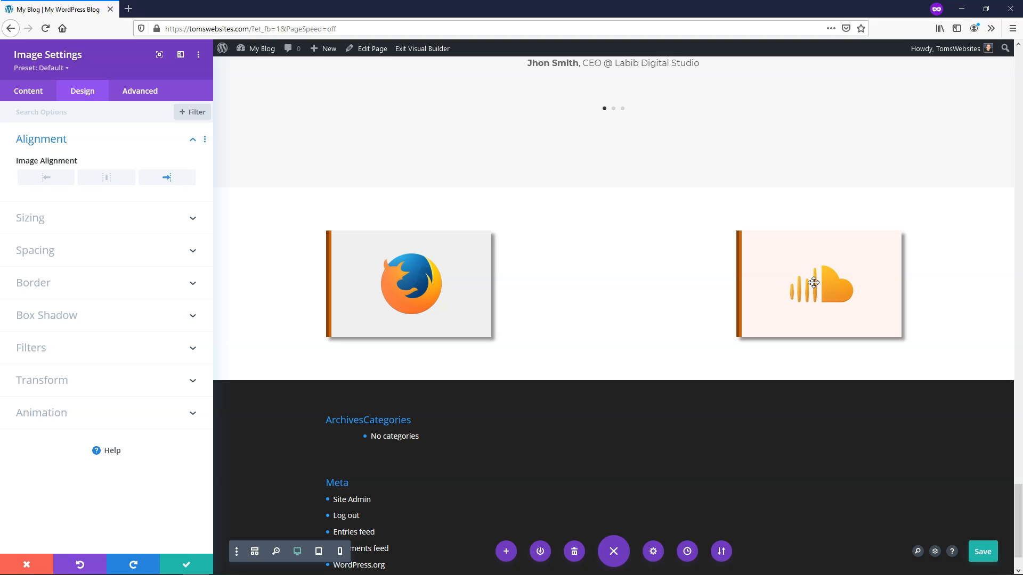
mouse_move(680, 294)
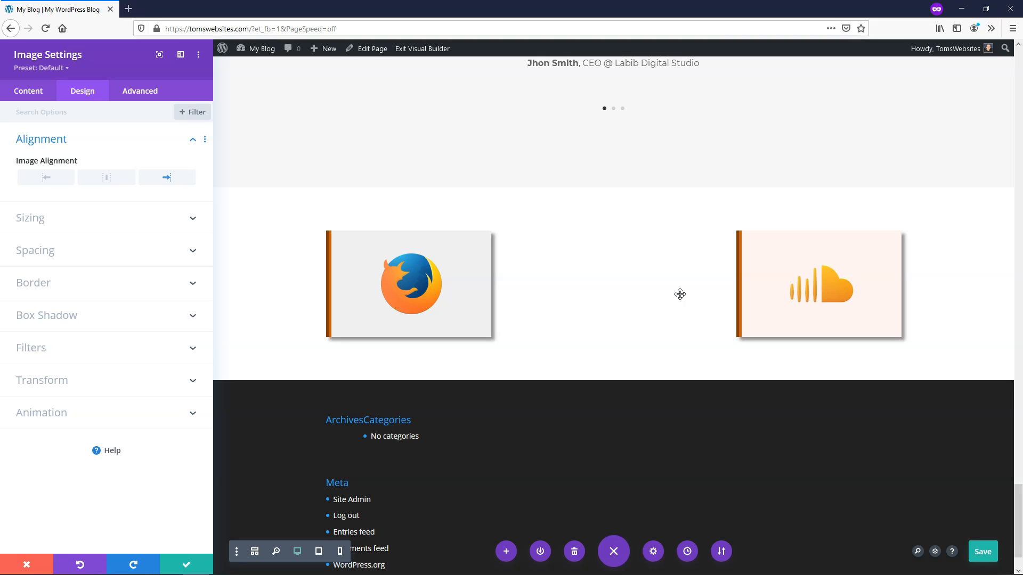
mouse_move(665, 298)
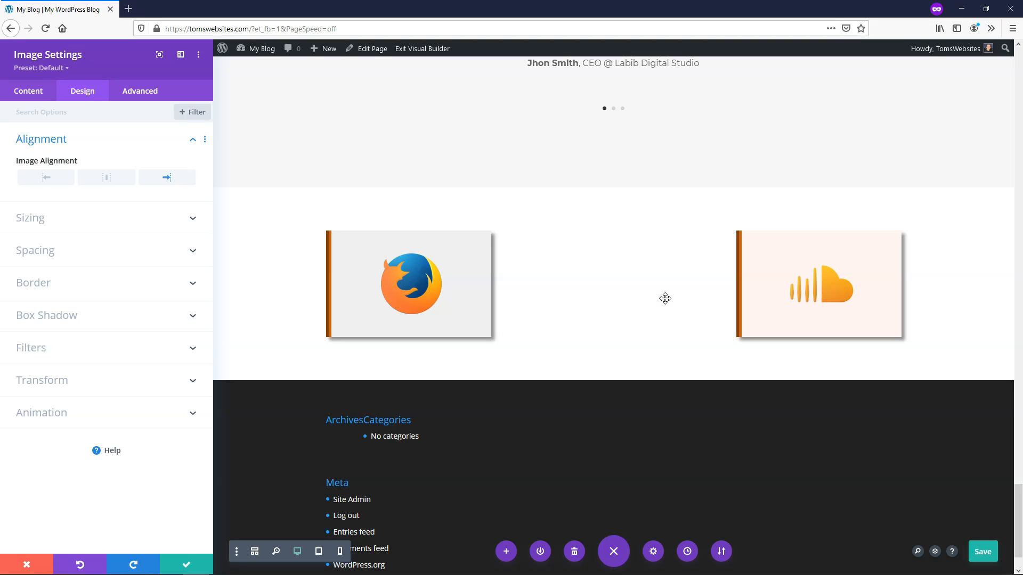
- Save the page with the Firefox and SoundCloud images styled side by side
click(982, 550)
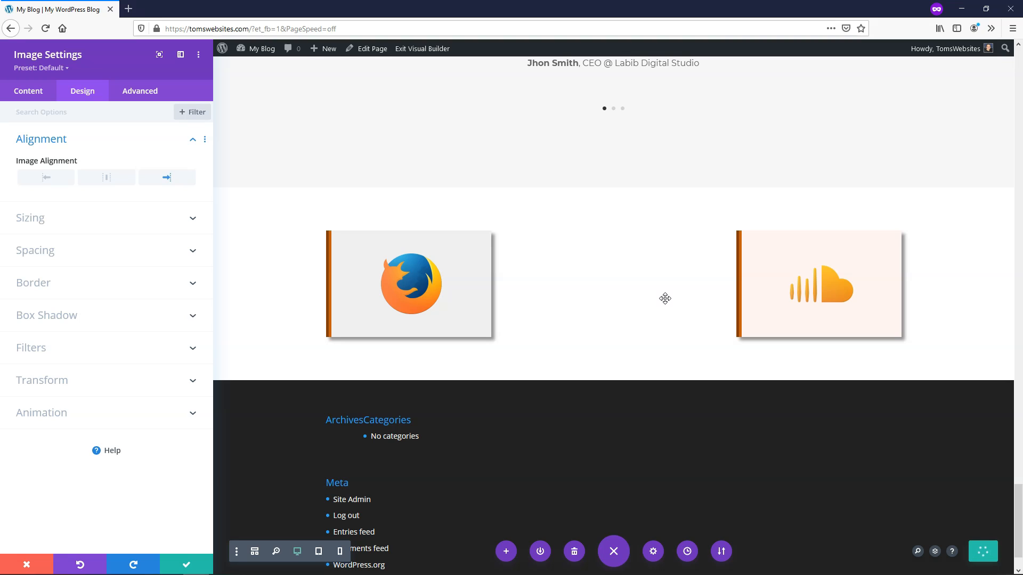